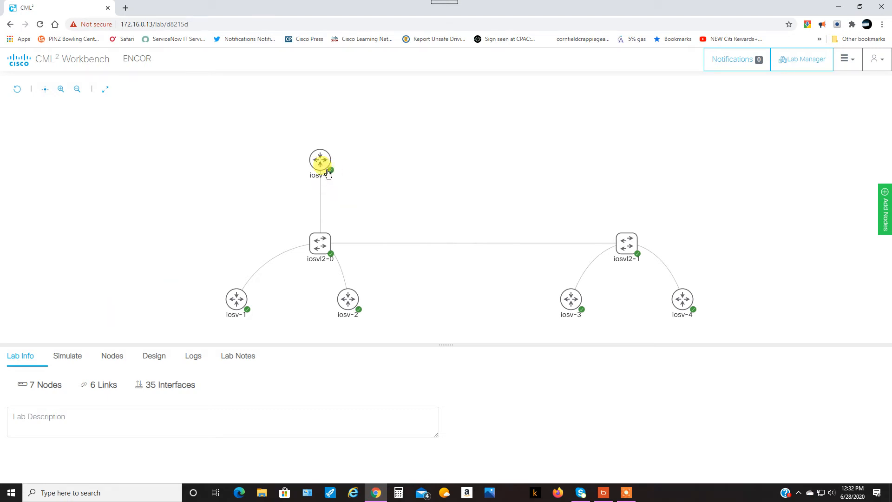
pyautogui.moveTo(239, 276)
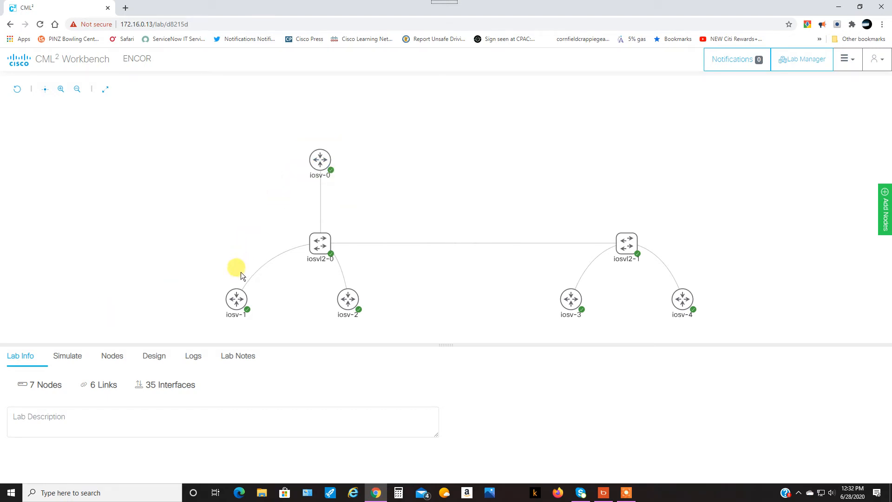
pyautogui.moveTo(213, 249)
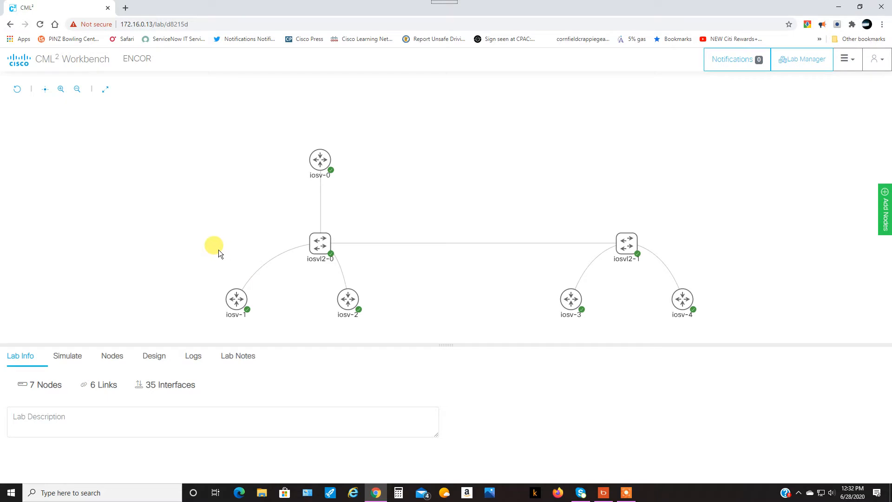
# Step: Start a console session on host iosv-1 (PC1)
pyautogui.click(235, 300)
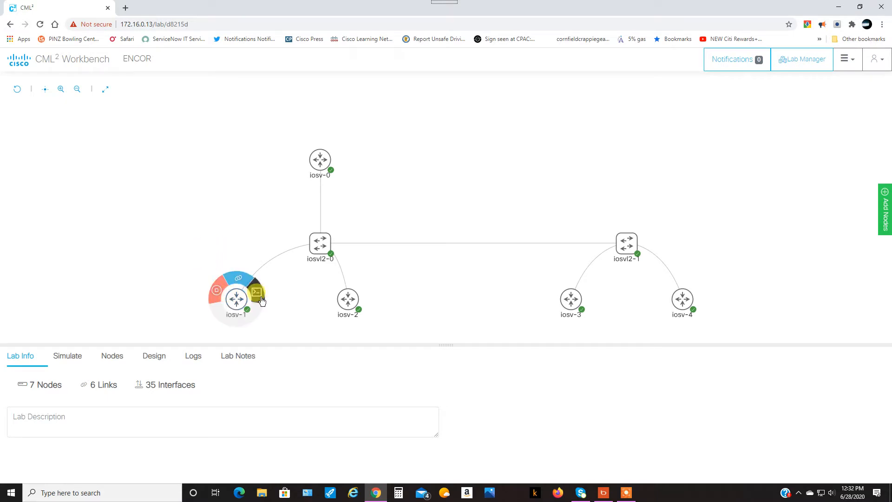
pyautogui.click(255, 292)
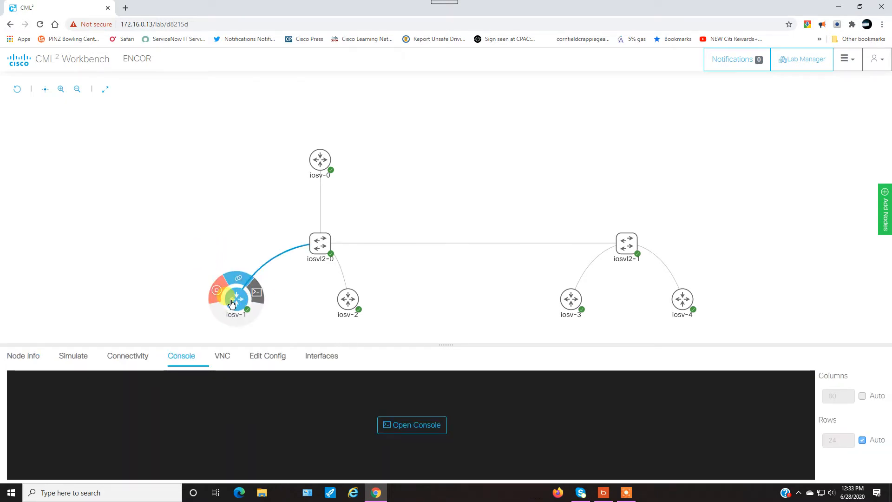
pyautogui.click(571, 301)
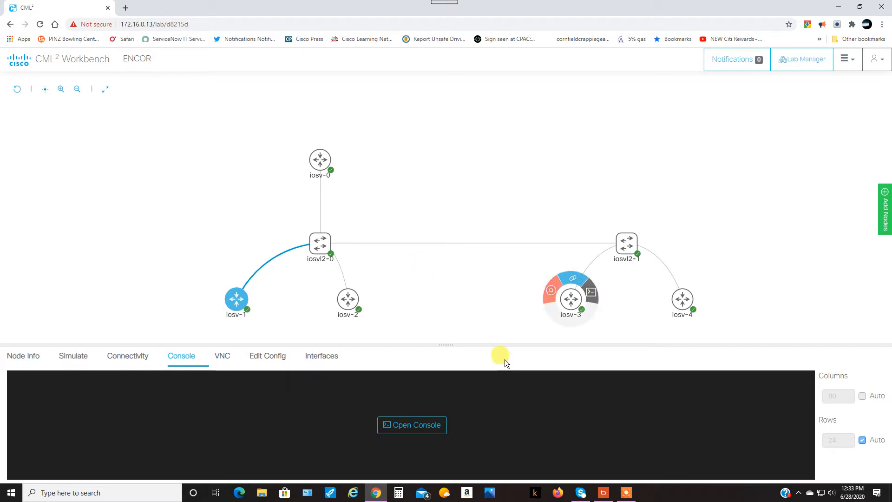
pyautogui.click(412, 425)
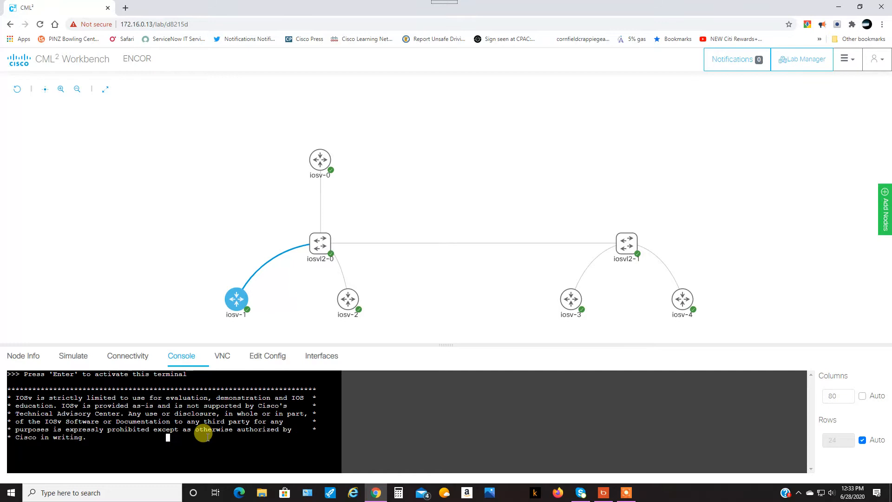
# Step: Ping 10.1.1.4 from PC1, with all five pings succeeding
pyautogui.write('ping')
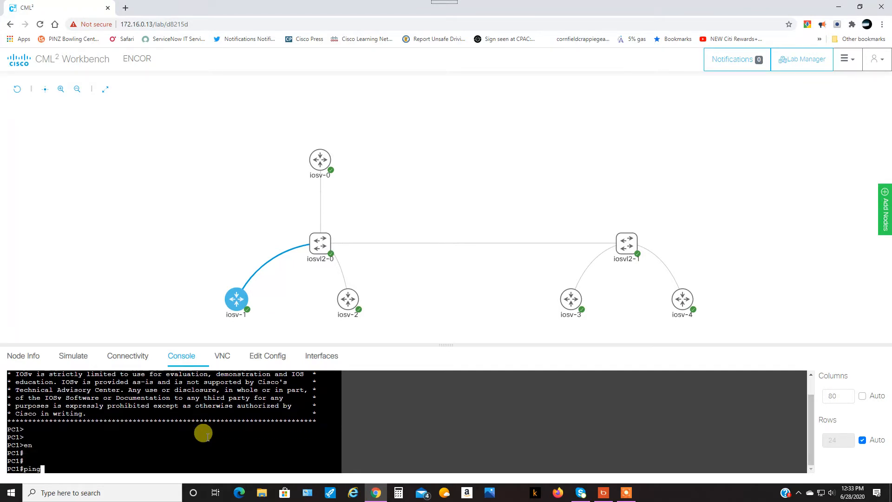
pyautogui.write('10.1.1.4')
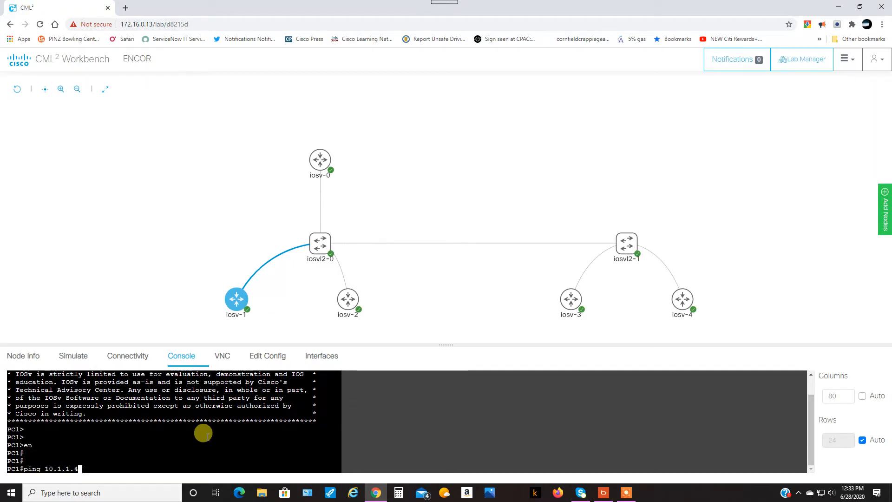
pyautogui.press('Return')
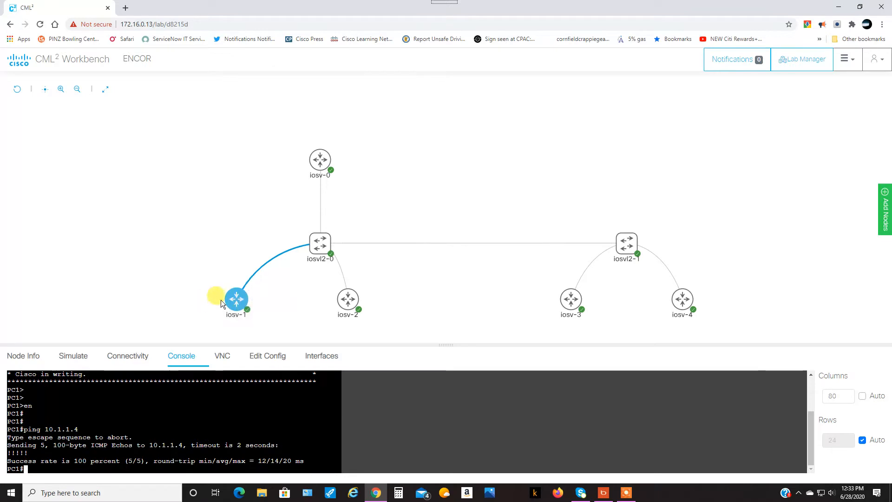
pyautogui.moveTo(22, 389)
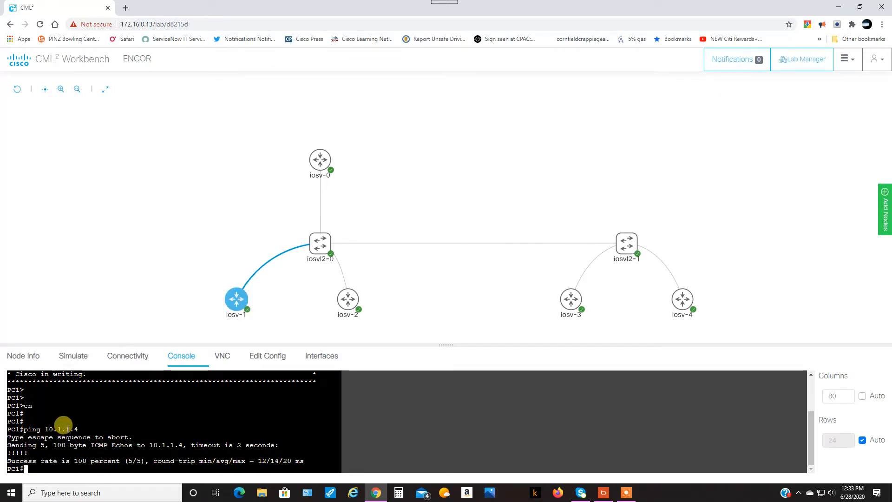
pyautogui.moveTo(619, 333)
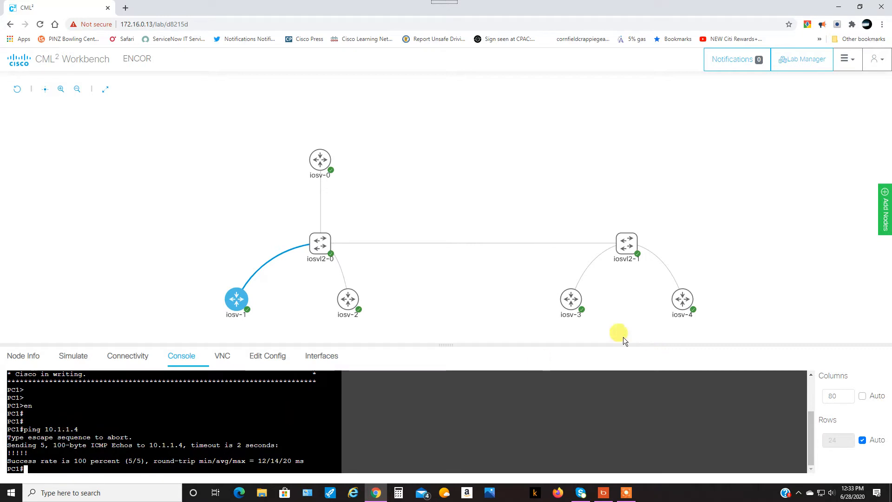
# Step: Show PC1's interface brief, revealing 10.1.1.3 on Gi0/0
pyautogui.click(571, 300)
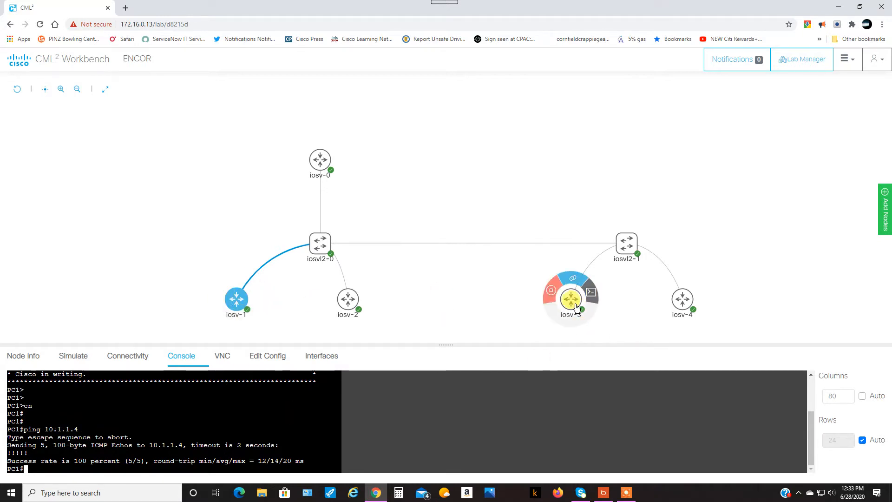
pyautogui.moveTo(566, 334)
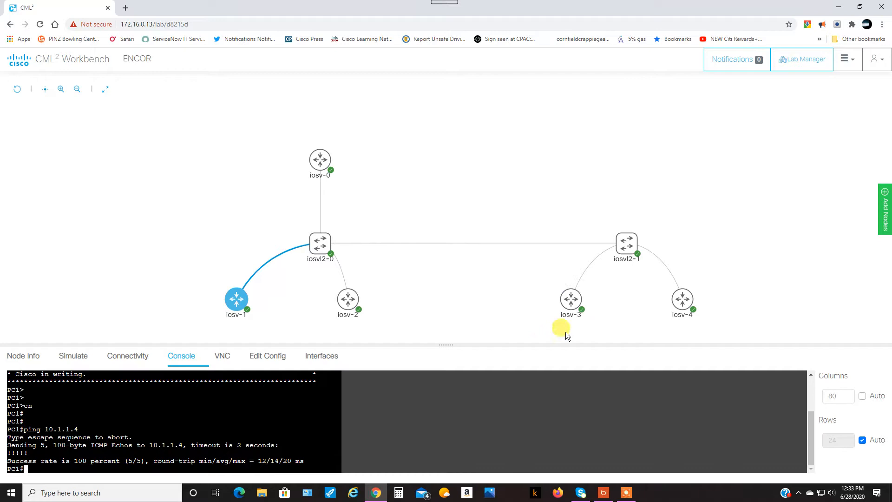
pyautogui.click(570, 298)
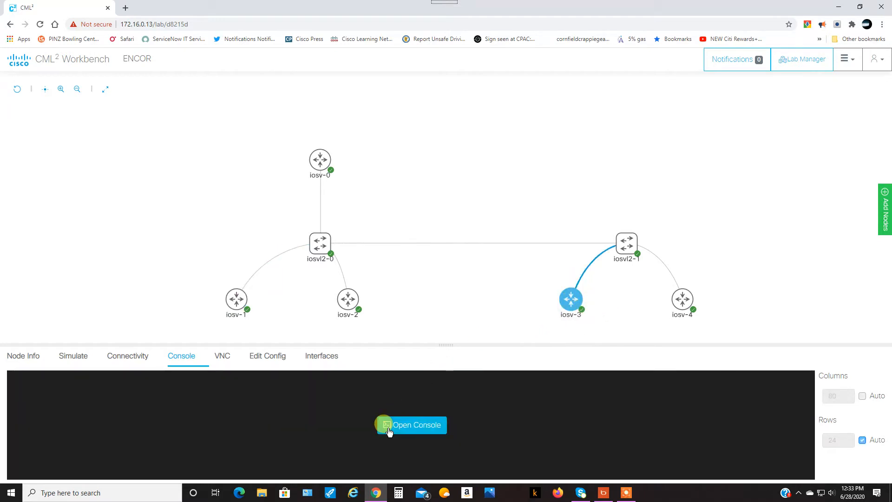
pyautogui.click(410, 425)
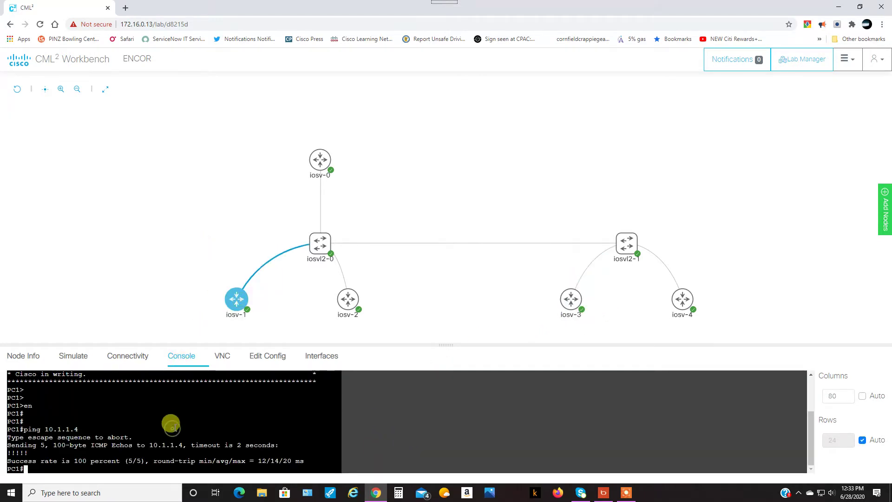
pyautogui.write('show ip int b')
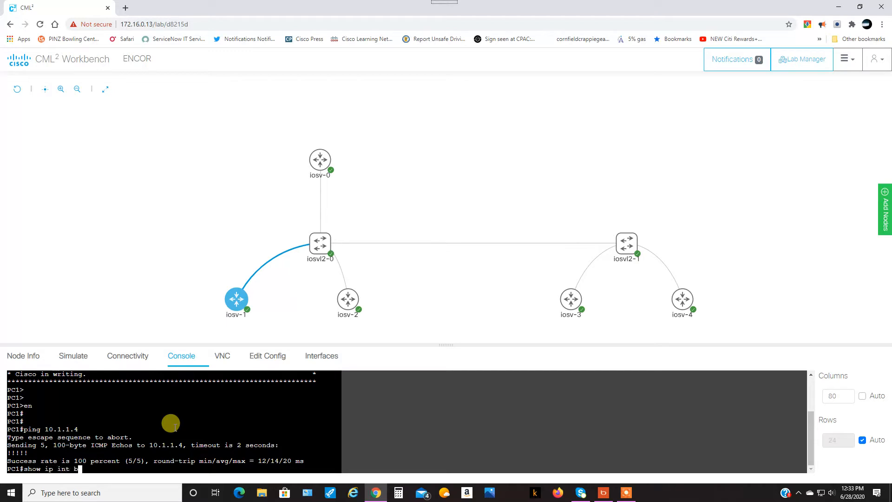
pyautogui.press('Return')
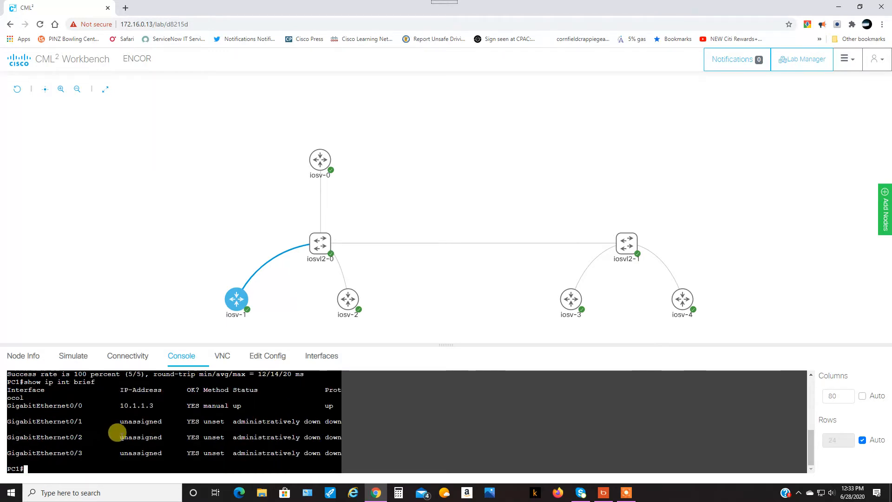
pyautogui.moveTo(532, 306)
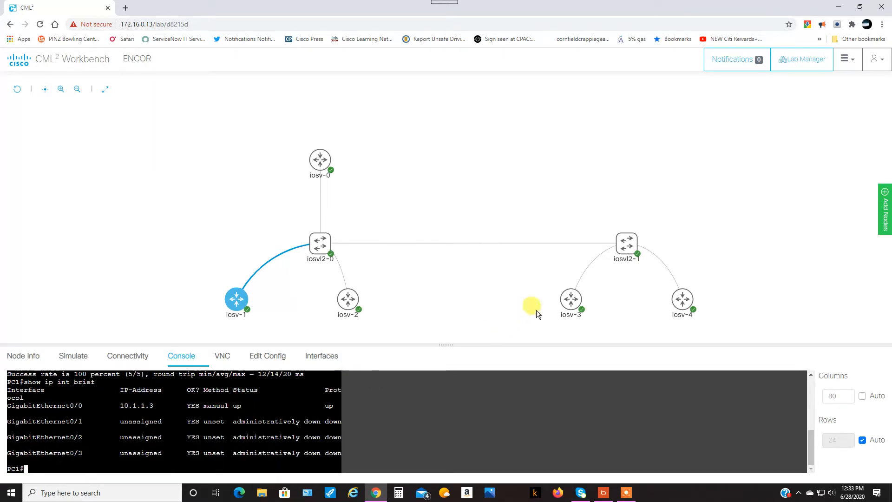
# Step: Move to iosv-3's console and ping 10.1.1.3 with 100 percent success
pyautogui.click(570, 300)
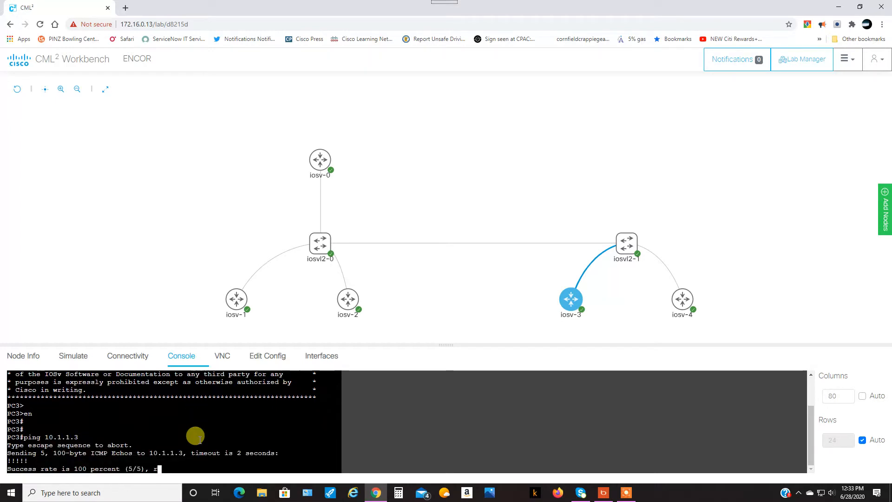
pyautogui.click(346, 299)
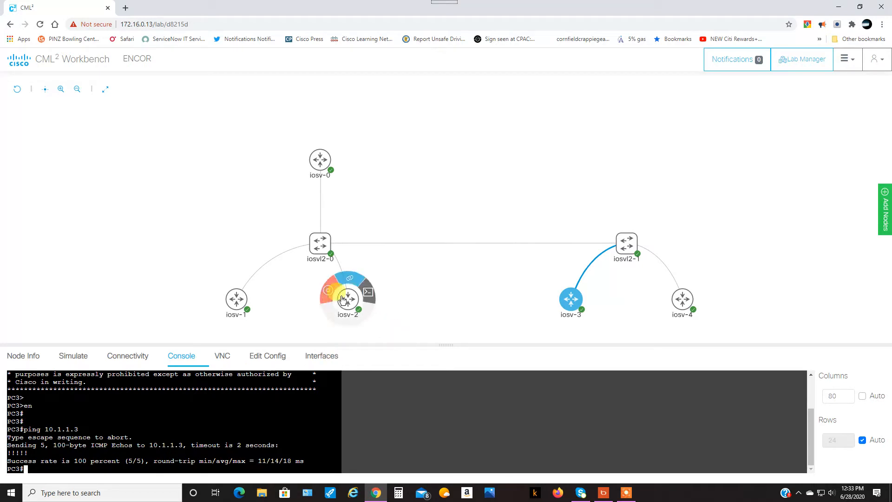
# Step: Show iosv-4's interface brief, confirming PC4 holds 10.2.2.4 on Gi0/0
pyautogui.click(681, 298)
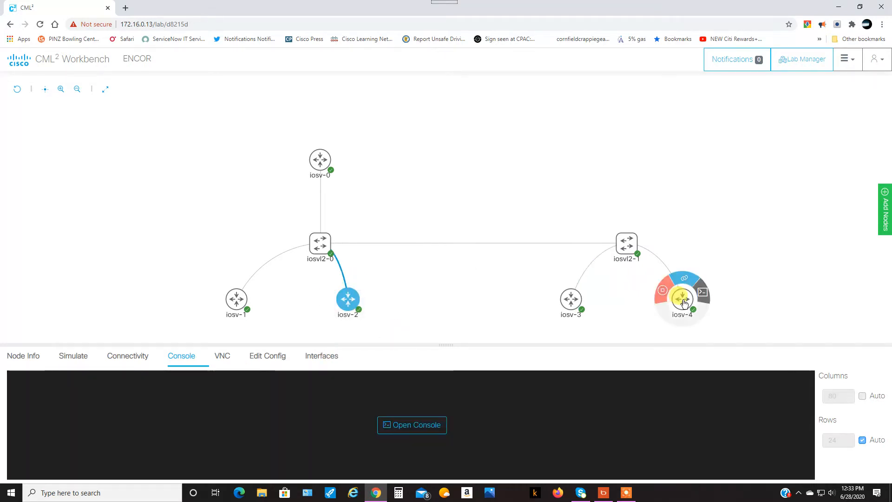
pyautogui.click(412, 424)
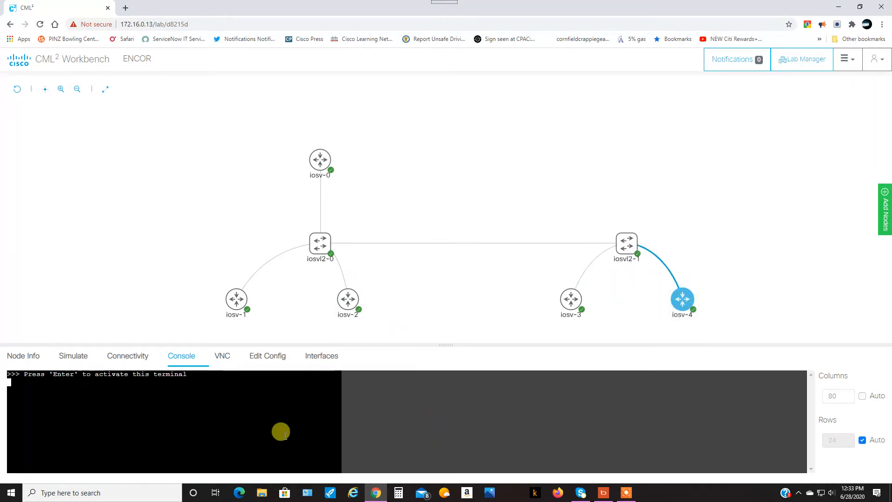
pyautogui.press('Return')
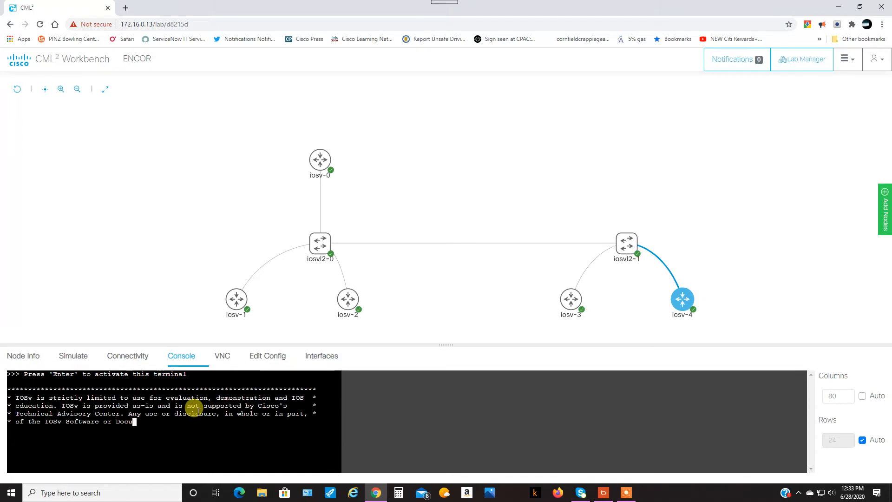
pyautogui.write('show')
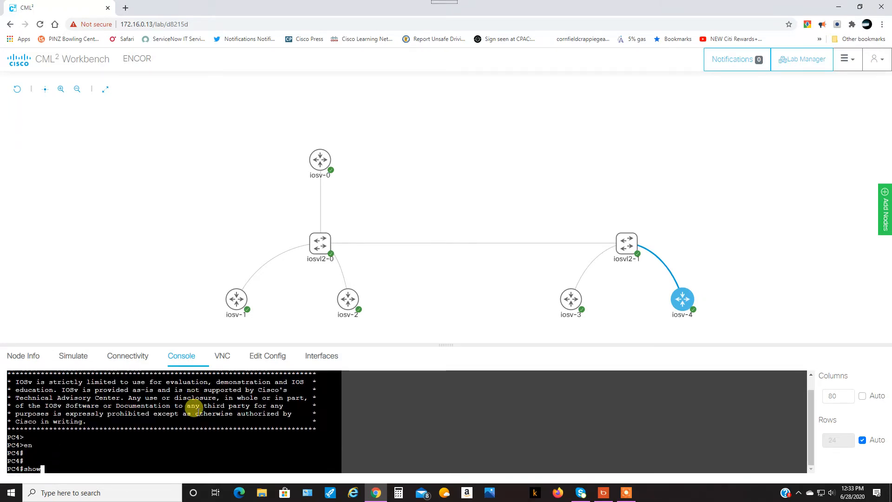
pyautogui.write('ip int brie')
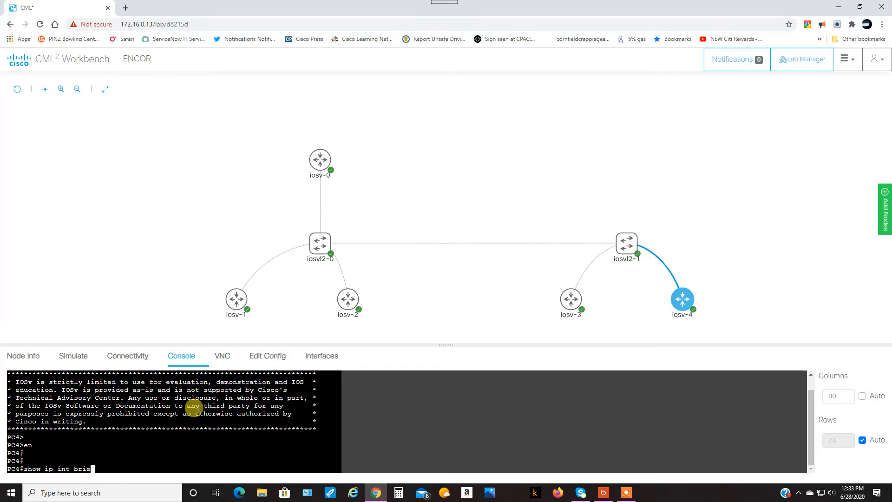
pyautogui.press('Return')
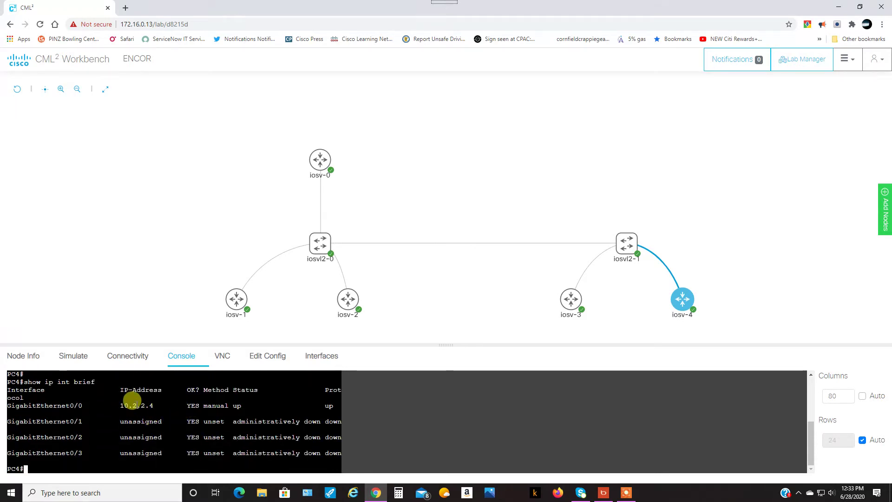
# Step: Back on PC1, begin a ping toward 10.2.2.4
pyautogui.click(236, 298)
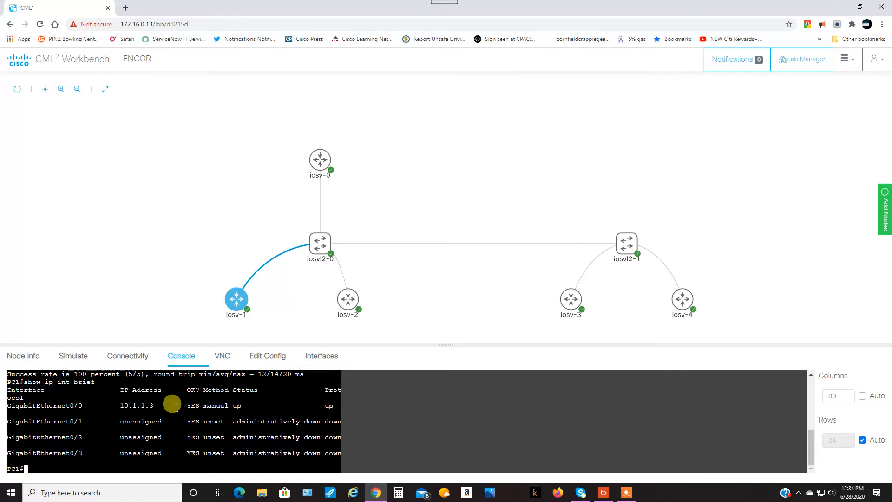
pyautogui.write('ping 10.2.2.4')
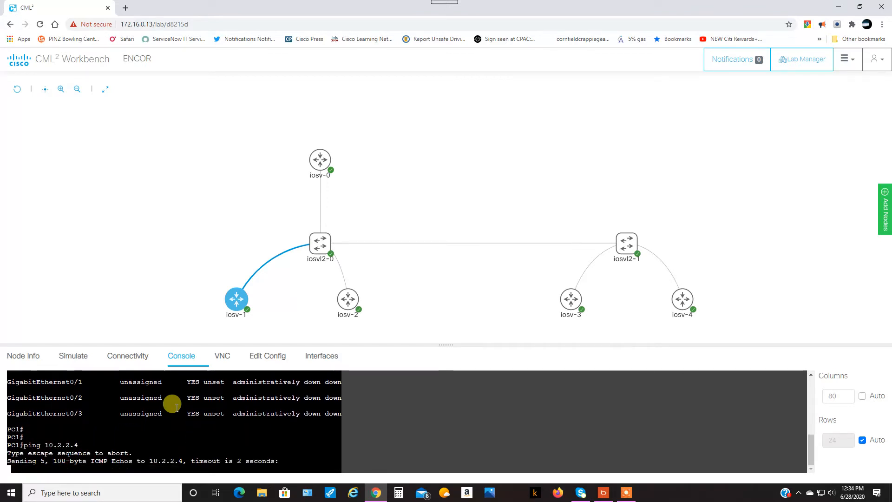
pyautogui.moveTo(296, 362)
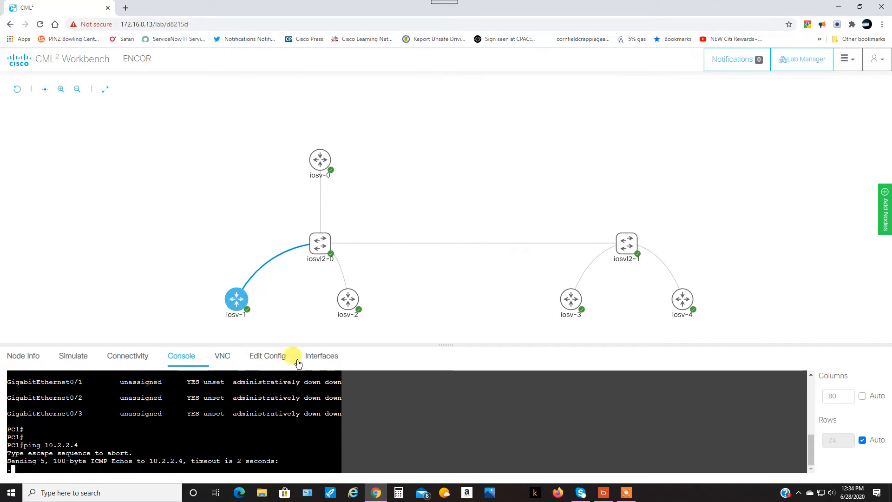
# Step: Check iosv-2's address 10.2.2.3, then start pinging 10.2.2.3 from PC1
pyautogui.click(347, 299)
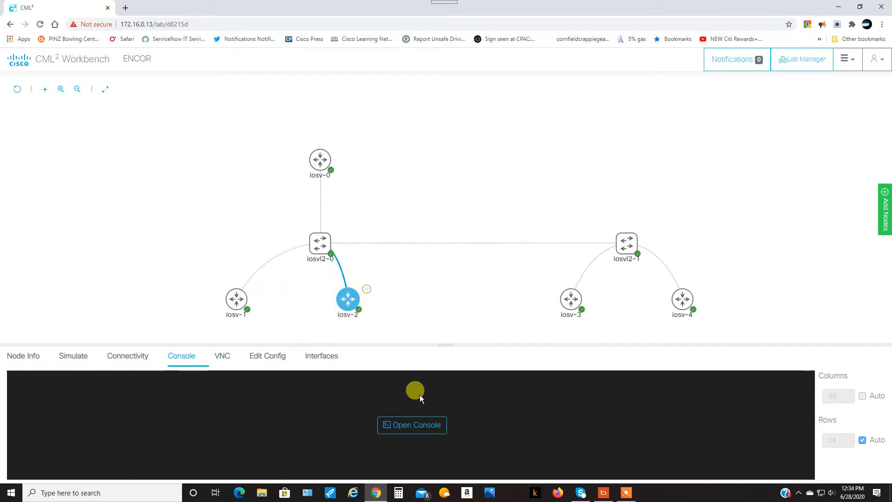
pyautogui.click(412, 424)
pyautogui.write('show ip int brief')
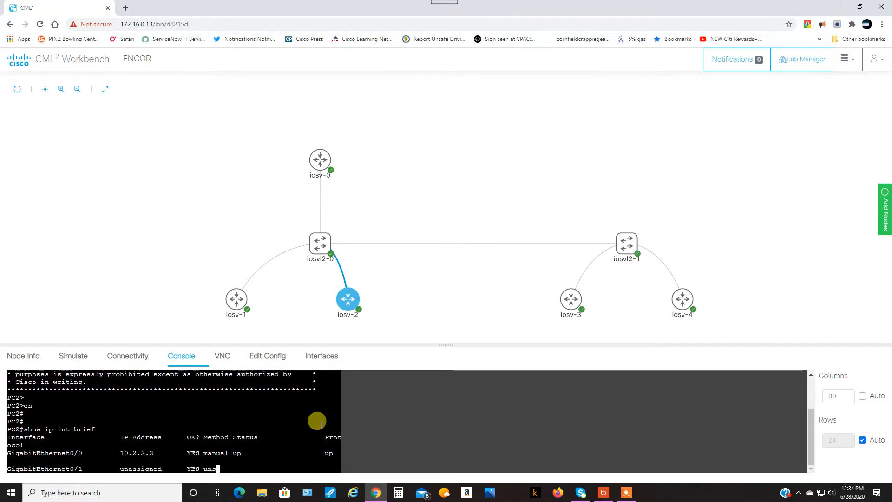
pyautogui.click(236, 300)
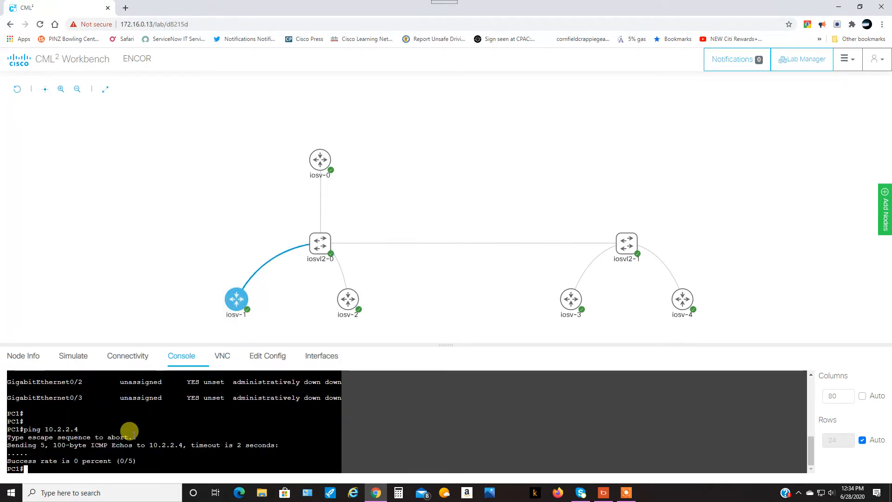
pyautogui.write('ping 10.2.2.3')
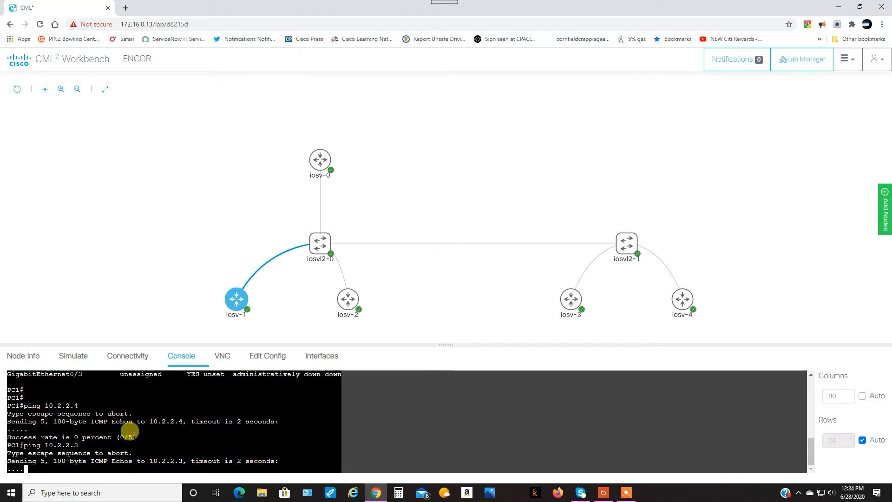
# Step: Enter R1's console and type 'int gi 0/0' in configuration mode
pyautogui.scroll(-3)
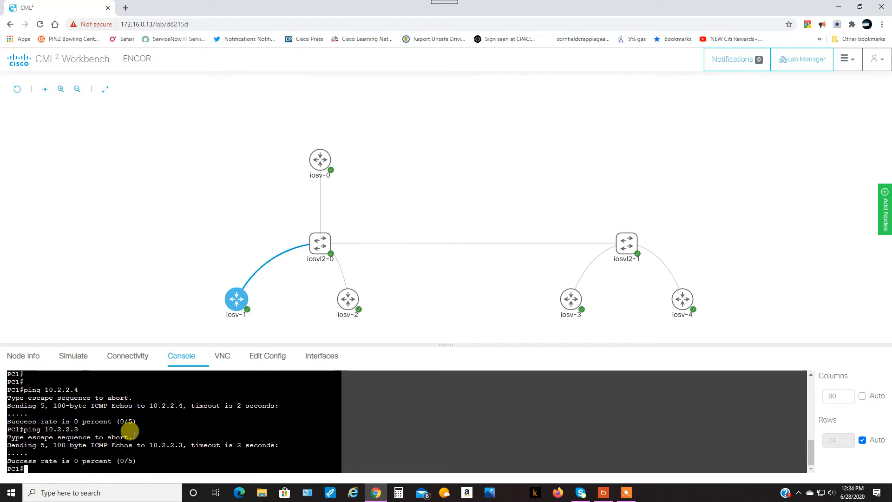
pyautogui.click(320, 160)
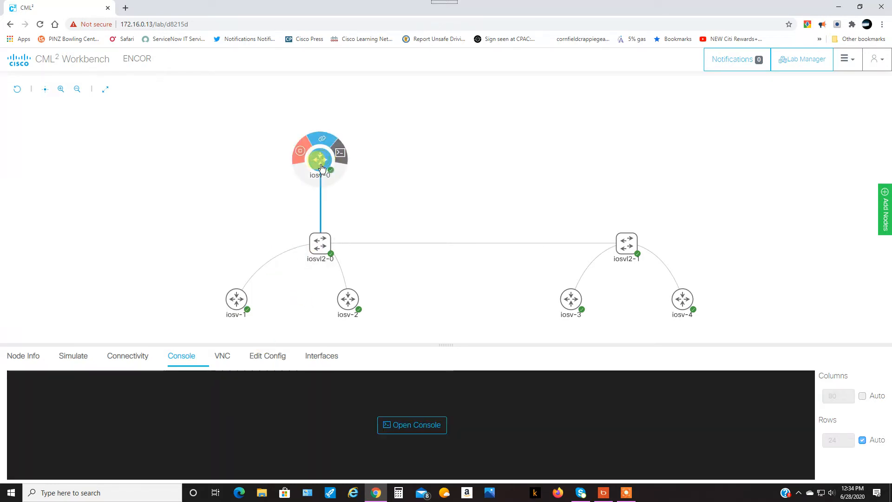
pyautogui.click(412, 425)
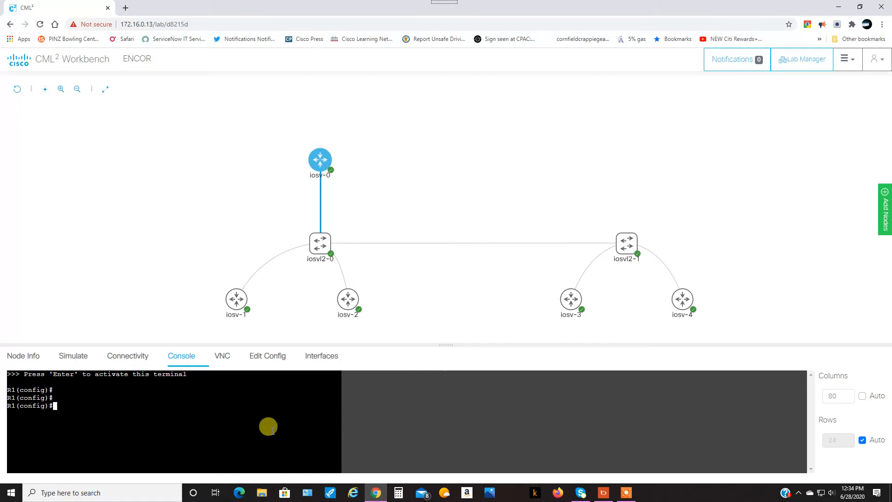
pyautogui.write('int gi 0/')
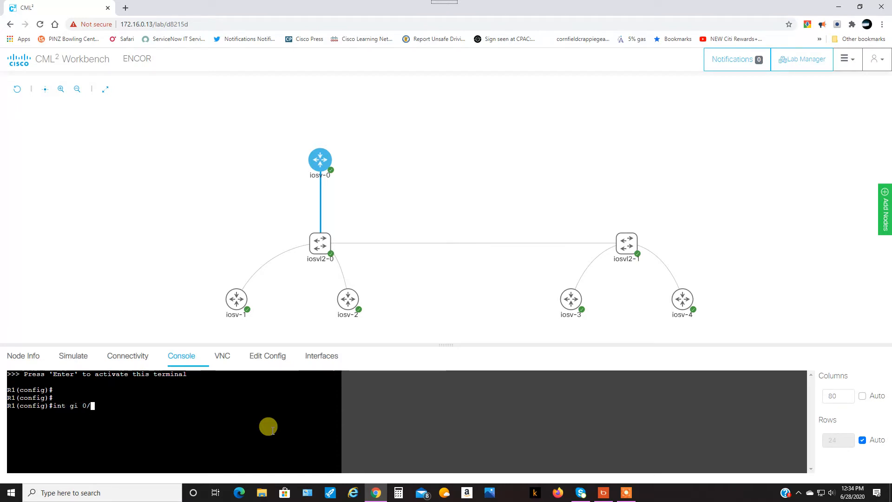
pyautogui.write('0')
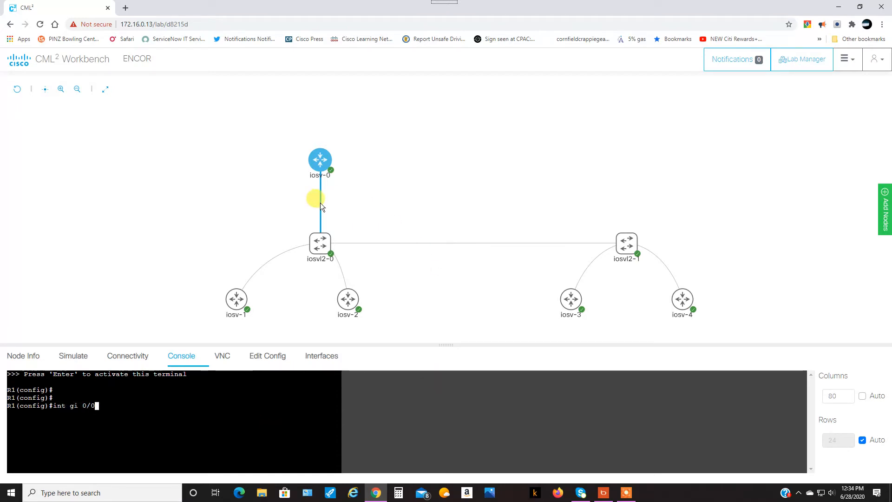
# Step: Confirm the R1 to iosvl2-0 link uses Gi0/0, then return to R1's console
pyautogui.click(319, 202)
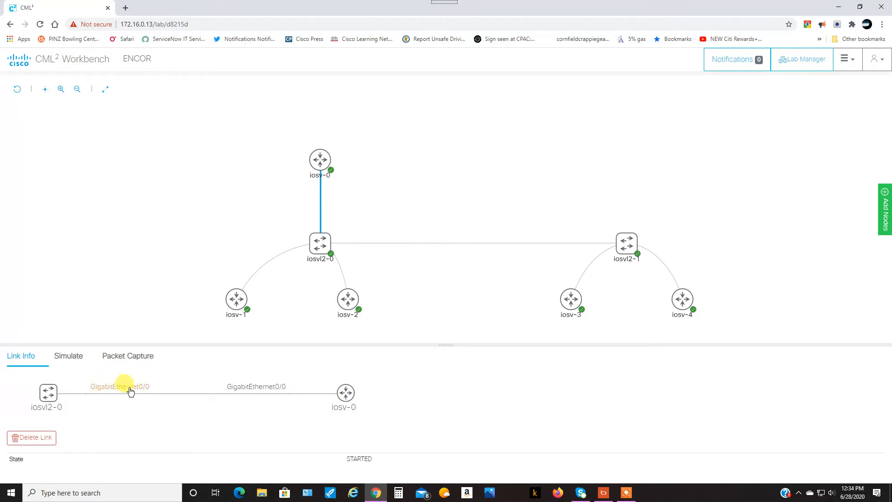
pyautogui.moveTo(261, 315)
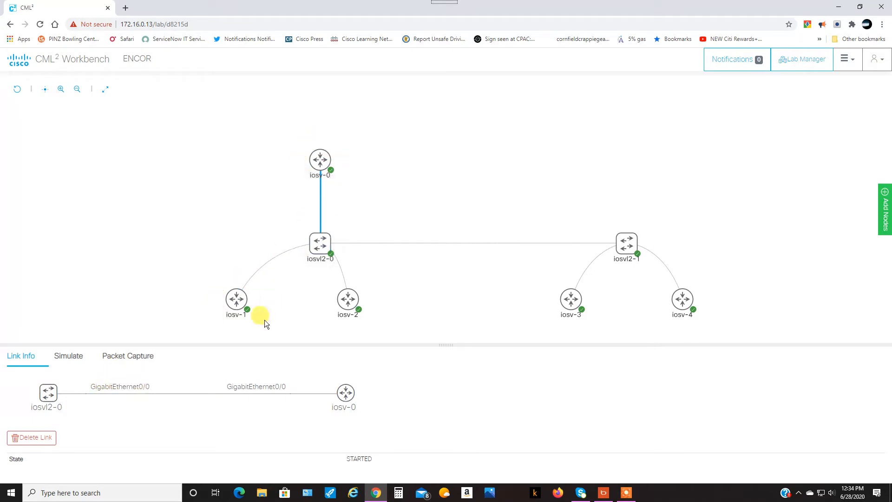
pyautogui.click(320, 159)
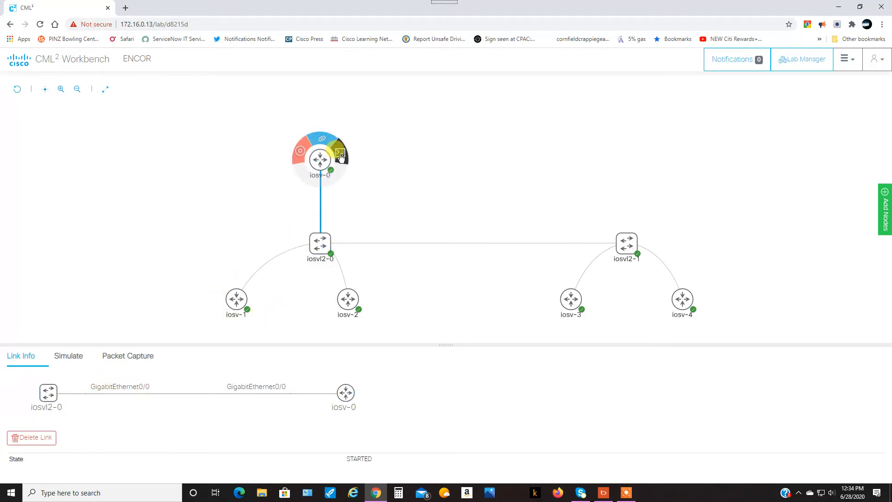
pyautogui.click(340, 153)
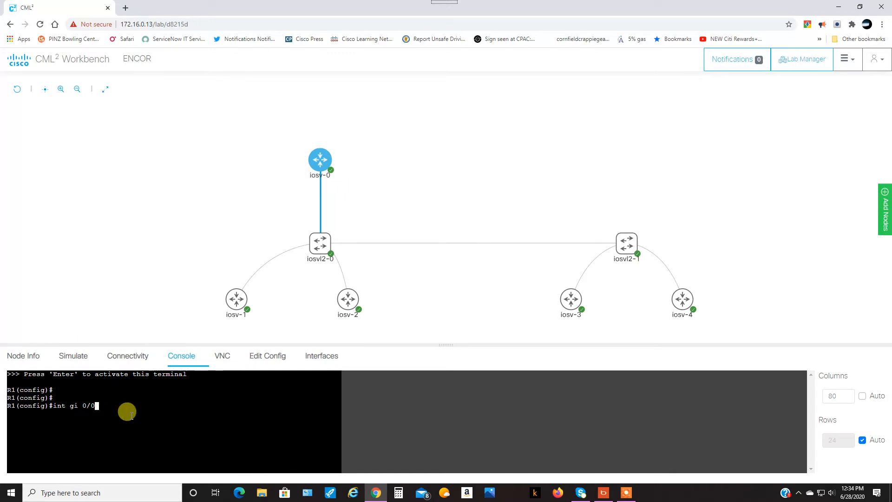
# Step: Enable R1's Gi0/0 and give subinterface Gi0/0.10 dot1Q 10 with 10.1.1.1 255.255.255.0
pyautogui.press('Return')
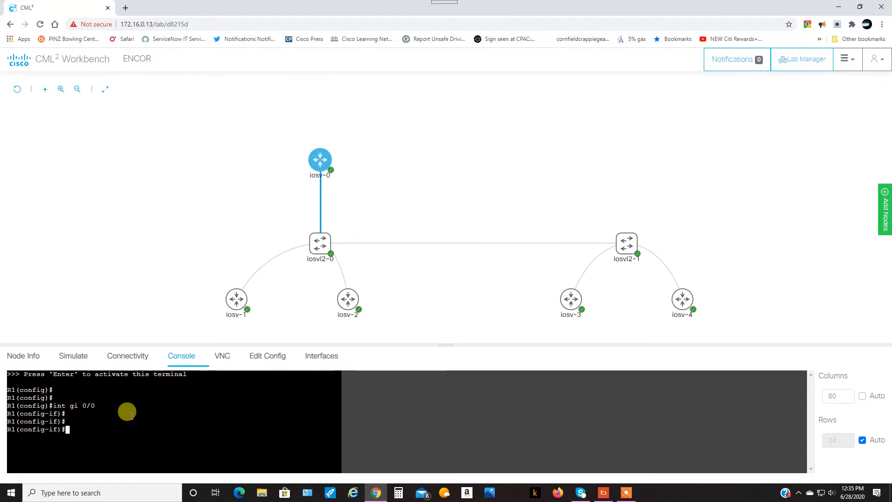
pyautogui.write('no shut')
pyautogui.write('int gi 0/0.10')
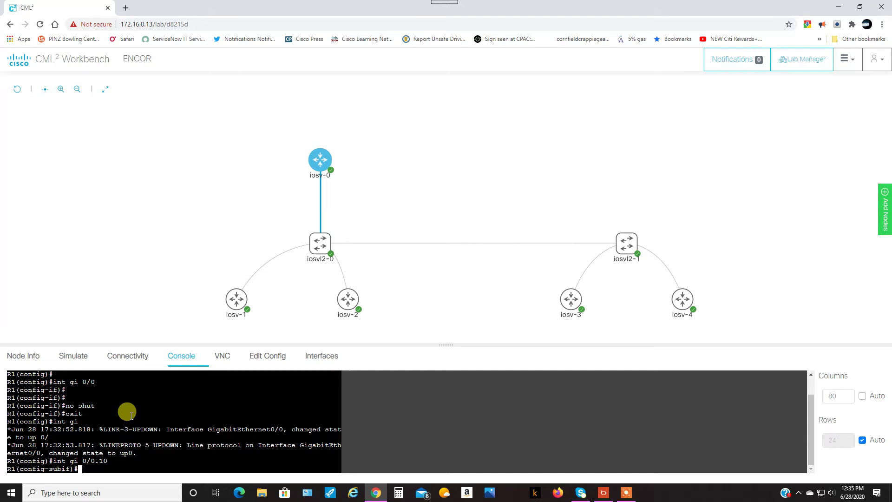
pyautogui.write('encapsulation dot1Q')
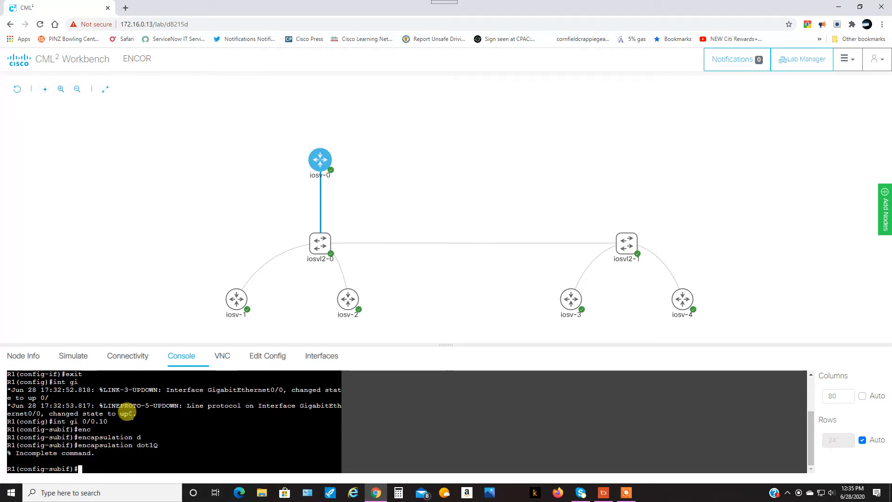
pyautogui.write('encapsulation dot1Q 10')
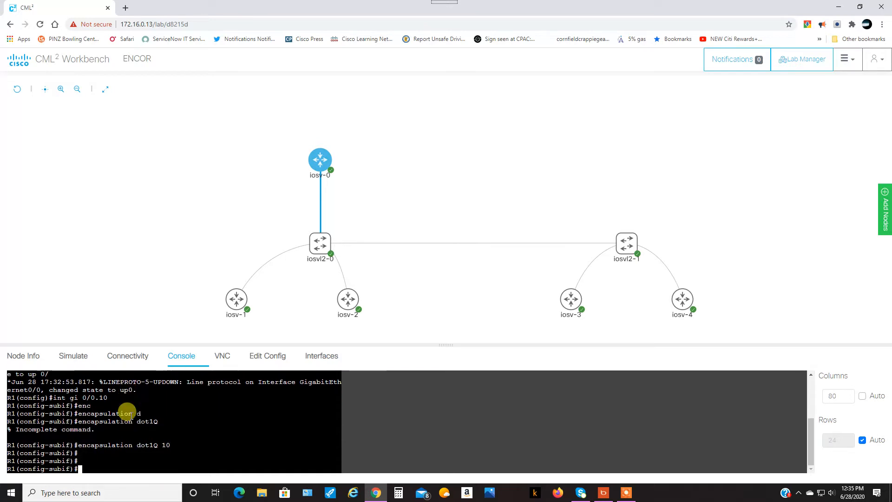
pyautogui.write('ip address 10.1.1.1')
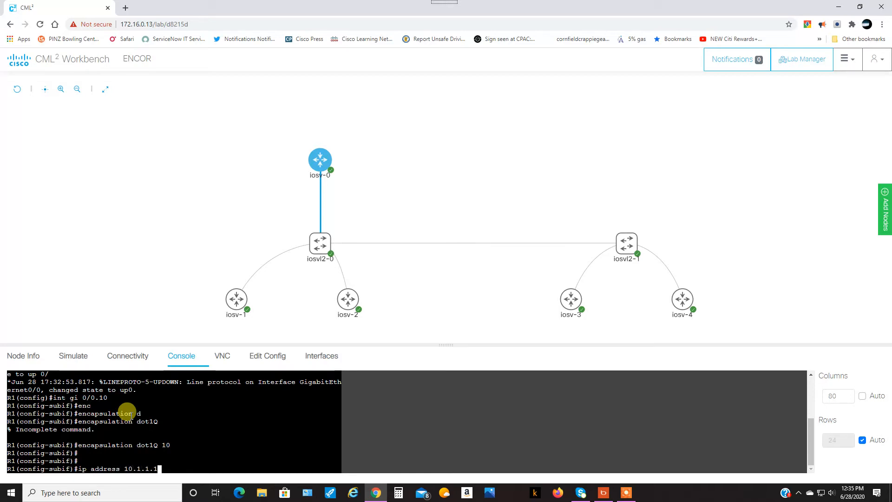
pyautogui.write('255.255.255.0')
pyautogui.write('end')
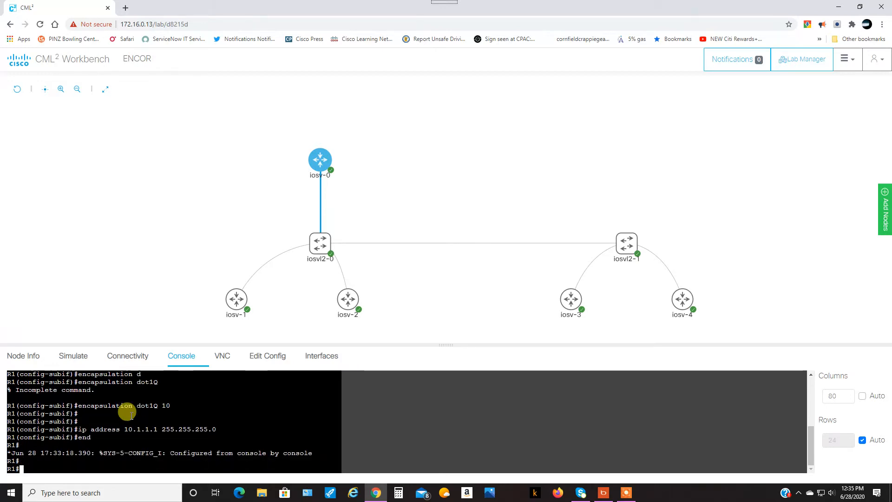
# Step: Ping the VLAN 10 host 10.1.1.3 from R1
pyautogui.write('ping 10.1.1.')
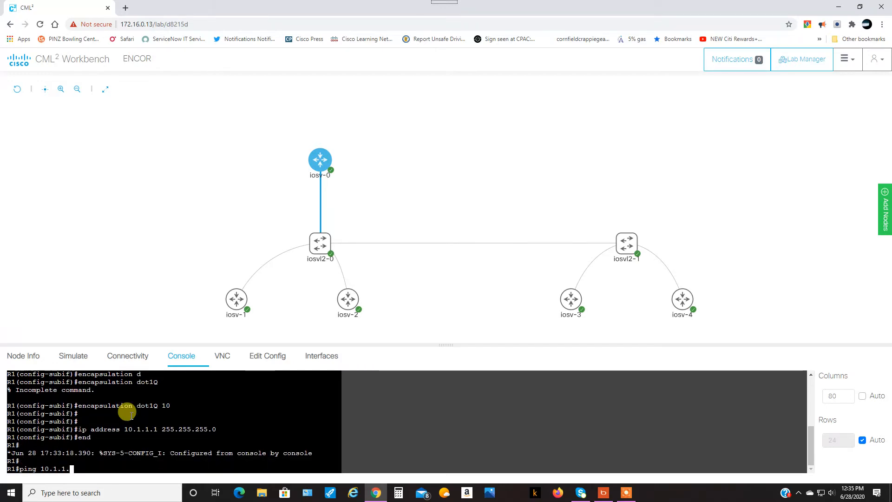
pyautogui.press('Return')
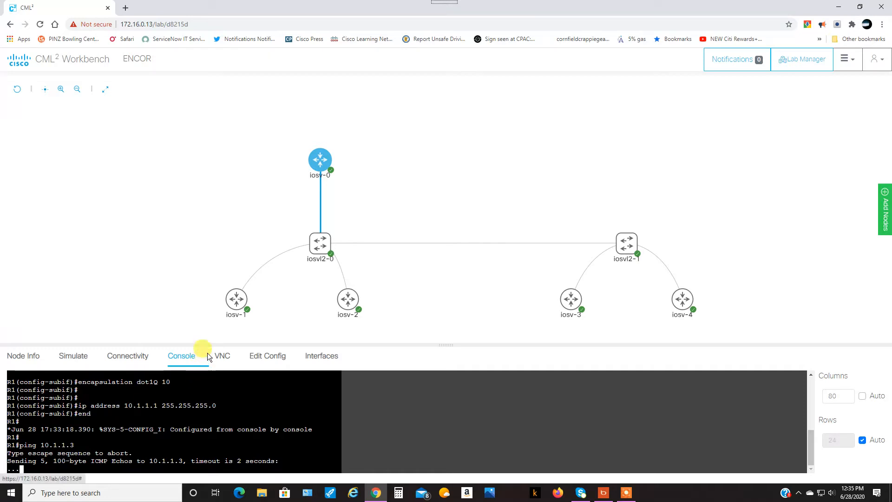
# Step: Check the SW1 to R1 link ports, then enter switch SW1's console
pyautogui.click(318, 244)
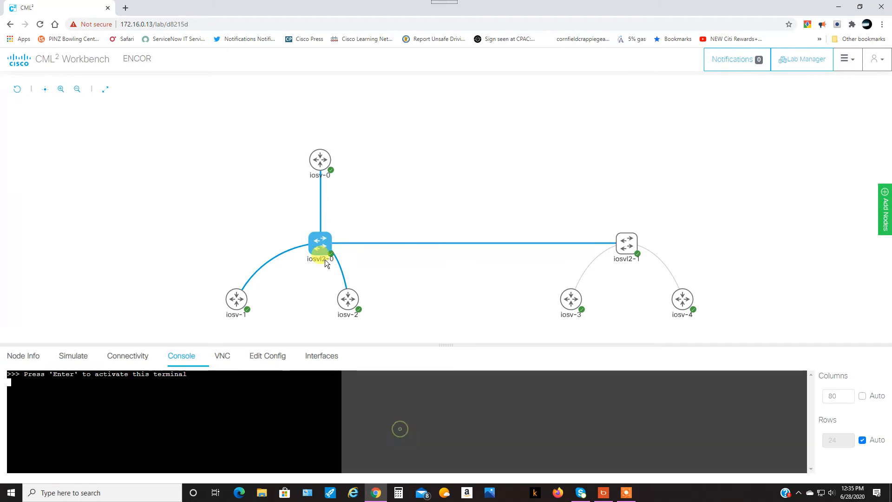
pyautogui.click(320, 211)
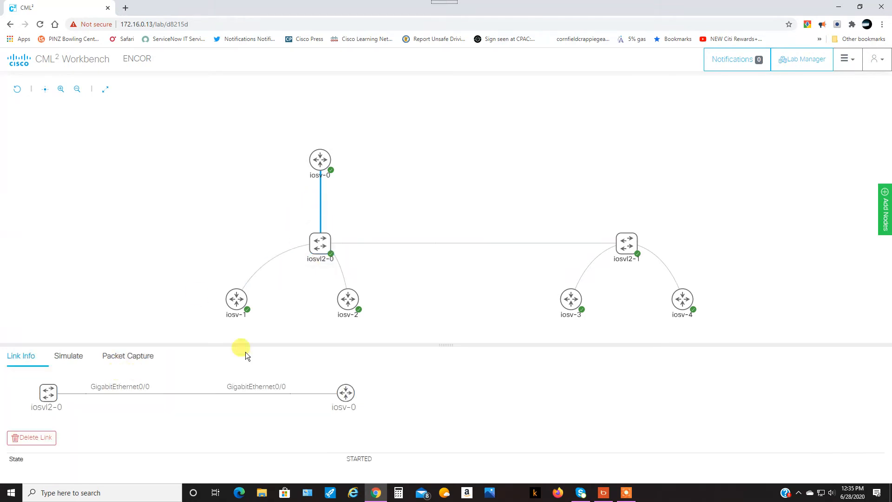
pyautogui.click(320, 242)
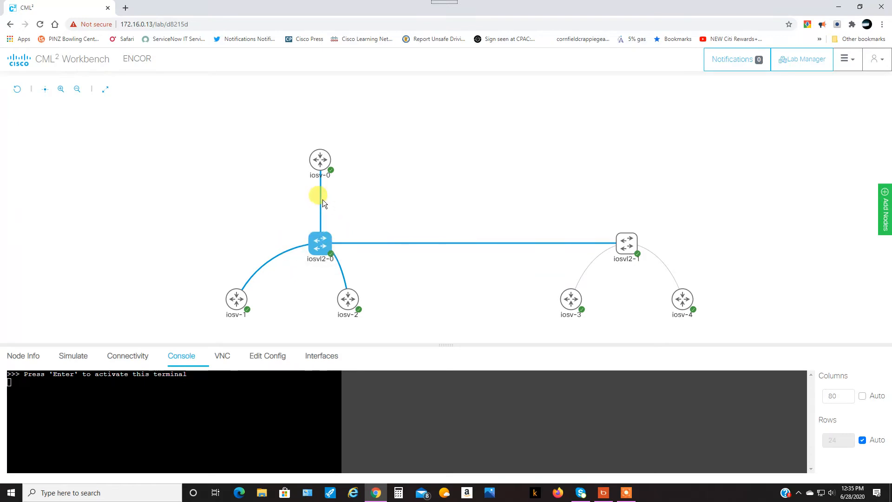
pyautogui.click(319, 204)
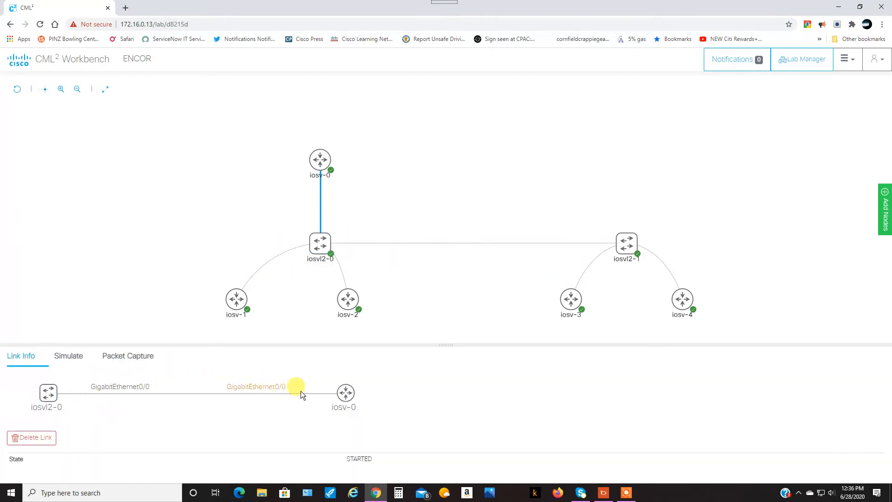
pyautogui.moveTo(279, 390)
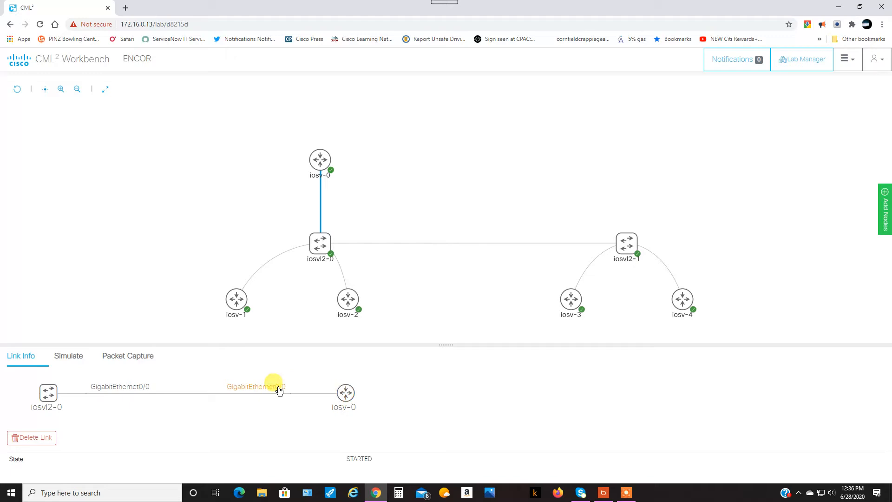
pyautogui.click(320, 243)
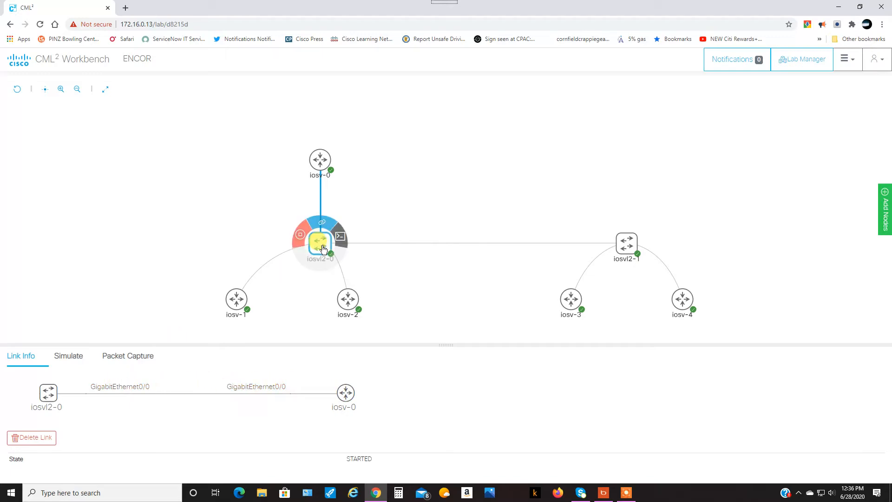
pyautogui.click(339, 236)
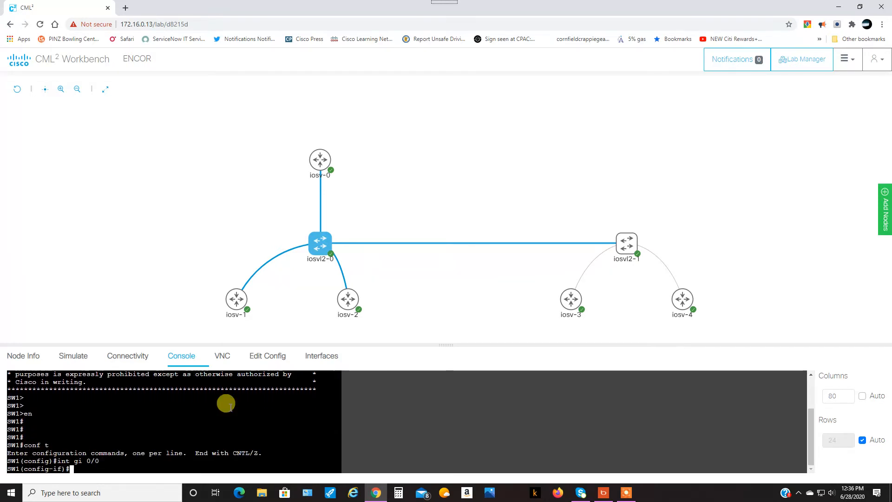
# Step: Make SW1's Gi0/0 a dot1q trunk with 'switchport trunk encapsulation dot1q' and 'switchport mode trunk'
pyautogui.write('switchport mode')
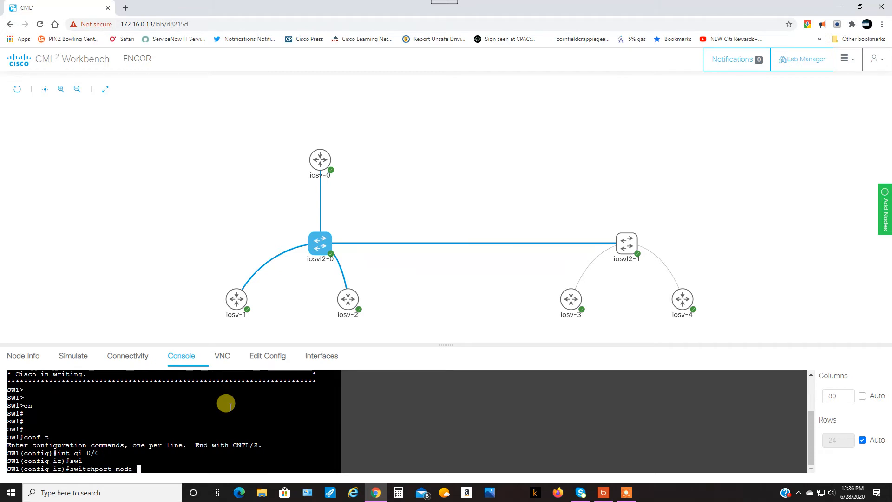
pyautogui.press('BackSpace')
pyautogui.write('trunk encapsulation')
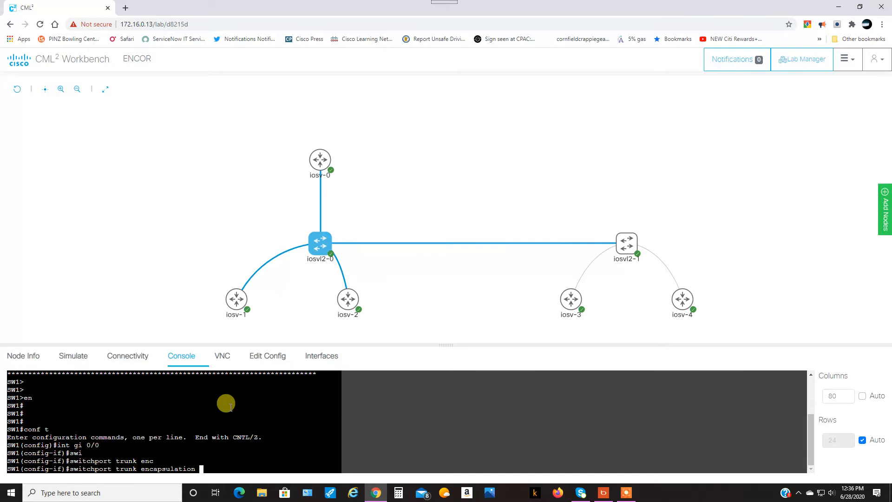
pyautogui.write('ot1q')
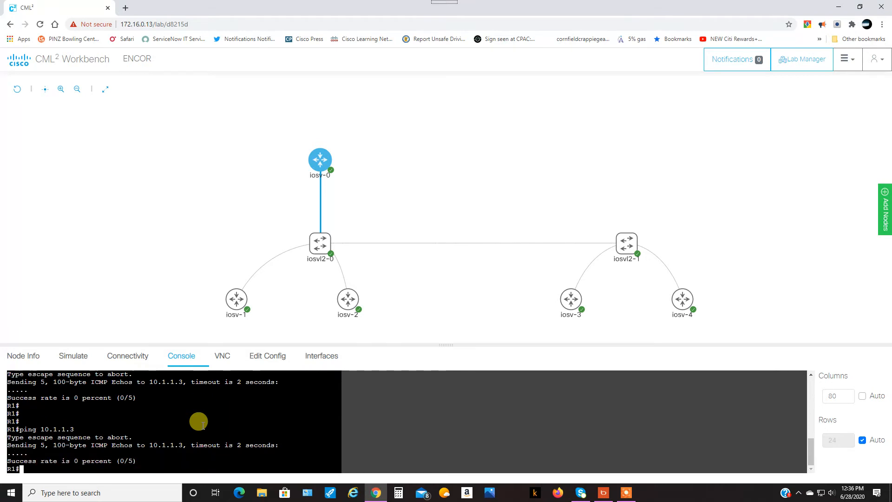
pyautogui.moveTo(174, 422)
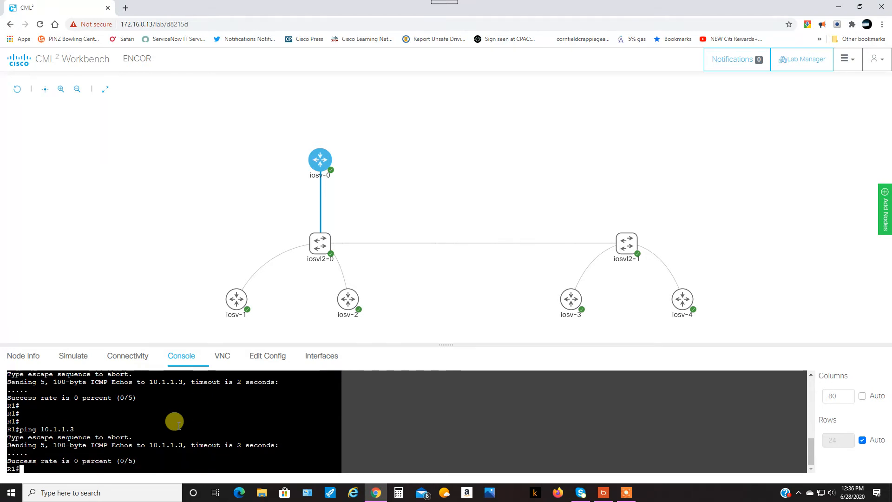
# Step: Run 'show ip interface brief' on R1 showing Gi0/0.10 at 10.1.1.1 up, then try 'show int trunk'
pyautogui.write('show i')
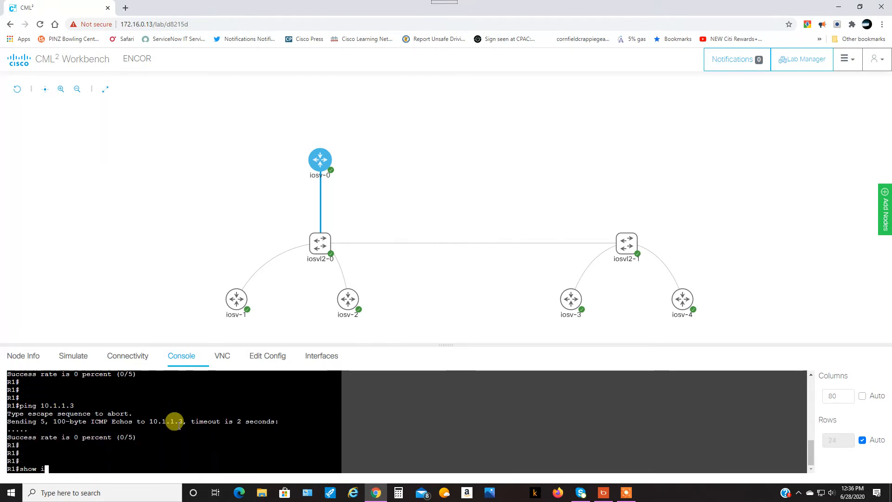
pyautogui.press('Return')
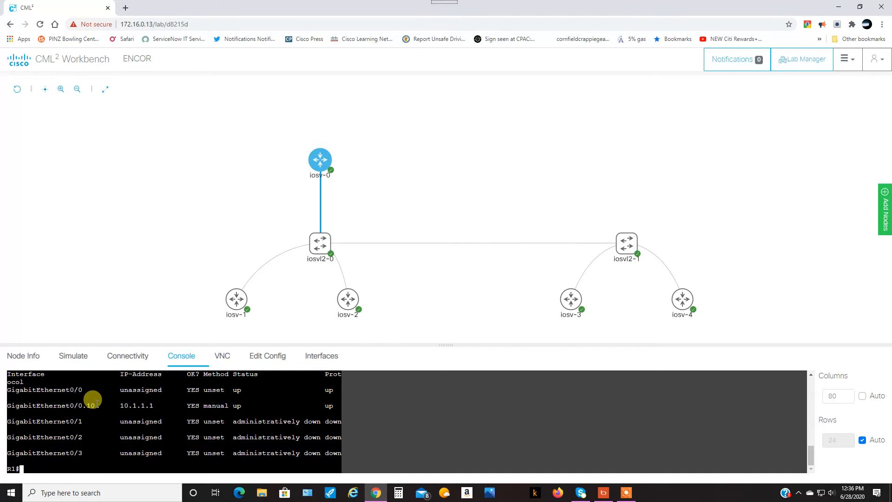
pyautogui.moveTo(11, 401)
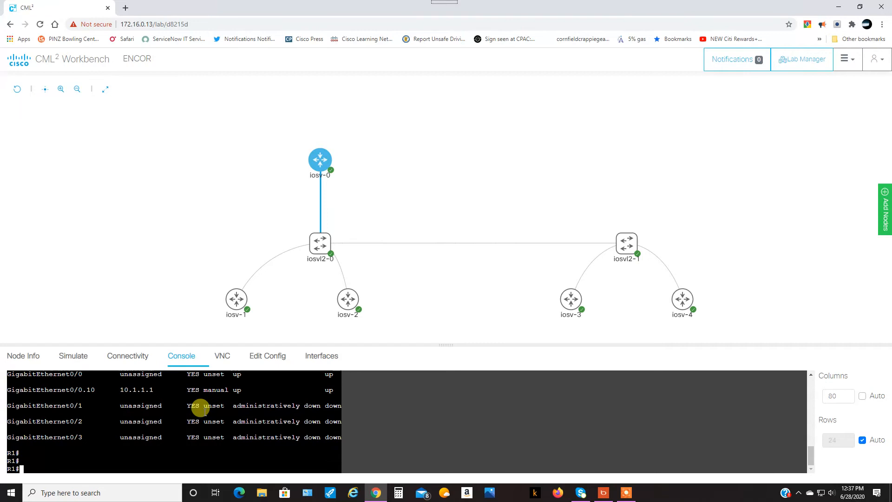
pyautogui.write('show int trunk')
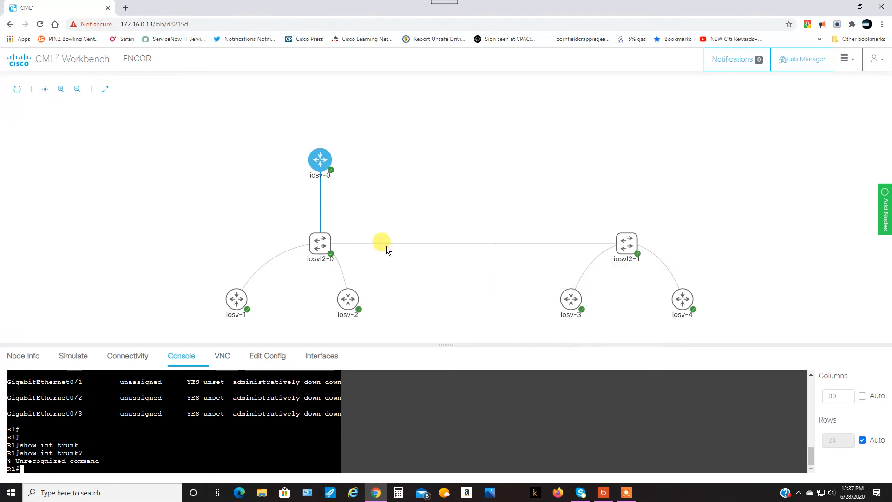
# Step: Run 'show int trunk' on SW1 showing Gi0/0 and Gi0/1 802.1q trunks with VLANs 1, 10, 20
pyautogui.click(319, 244)
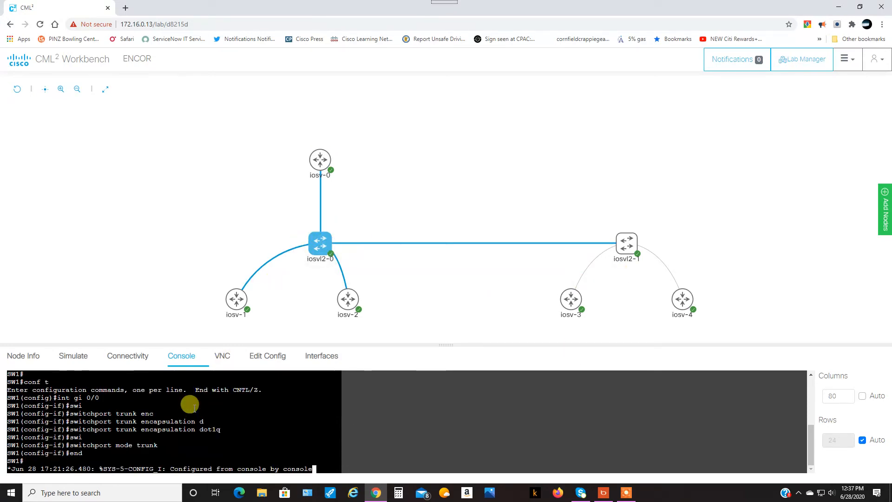
pyautogui.write('show')
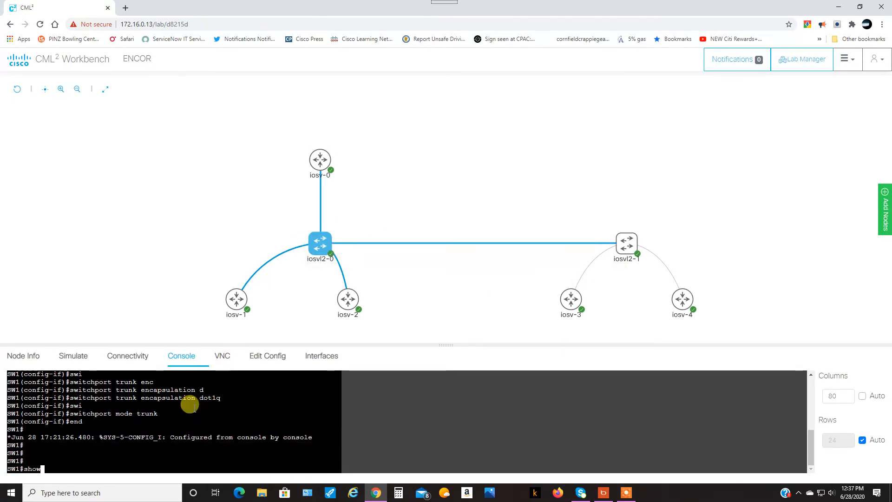
pyautogui.press('Return')
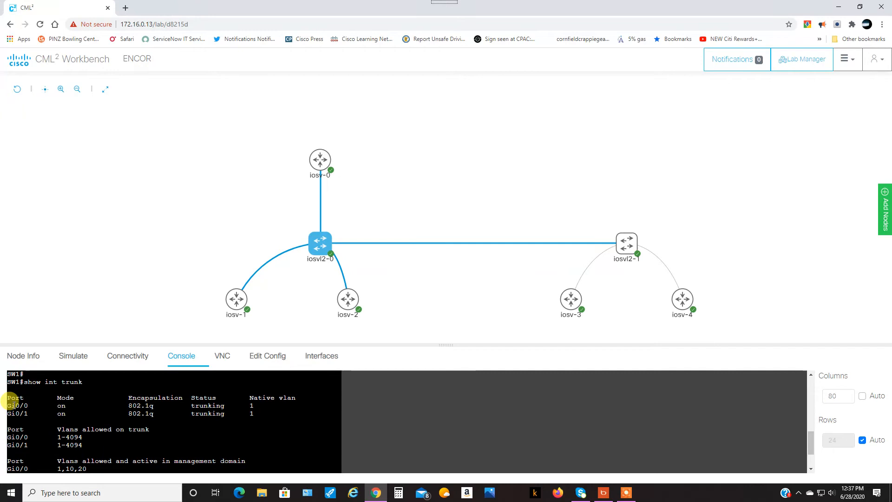
pyautogui.click(319, 159)
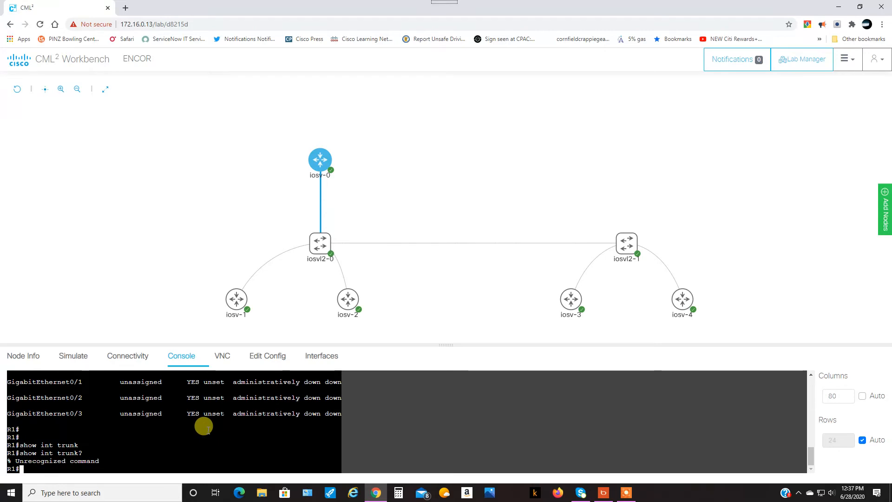
pyautogui.moveTo(183, 422)
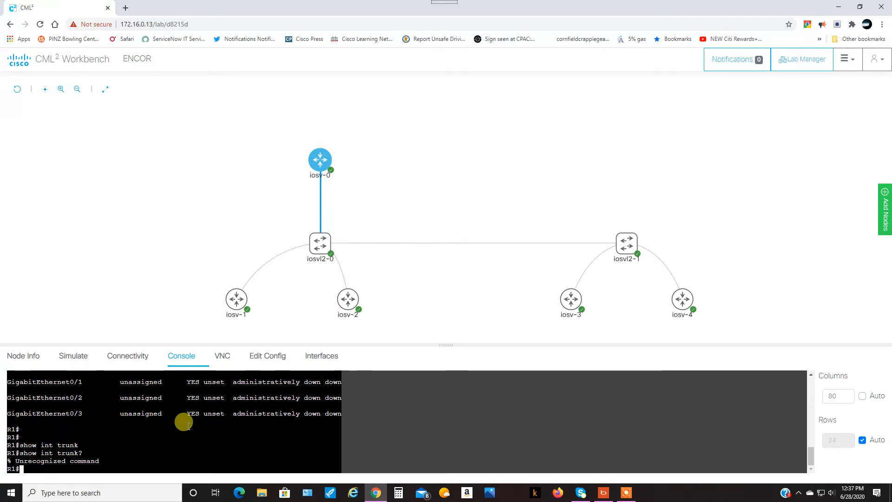
# Step: Configure R1's Gi0/0.1 with 'encapsulation dot1Q 1', end, and re-ping 10.1.1.3
pyautogui.write('conf t')
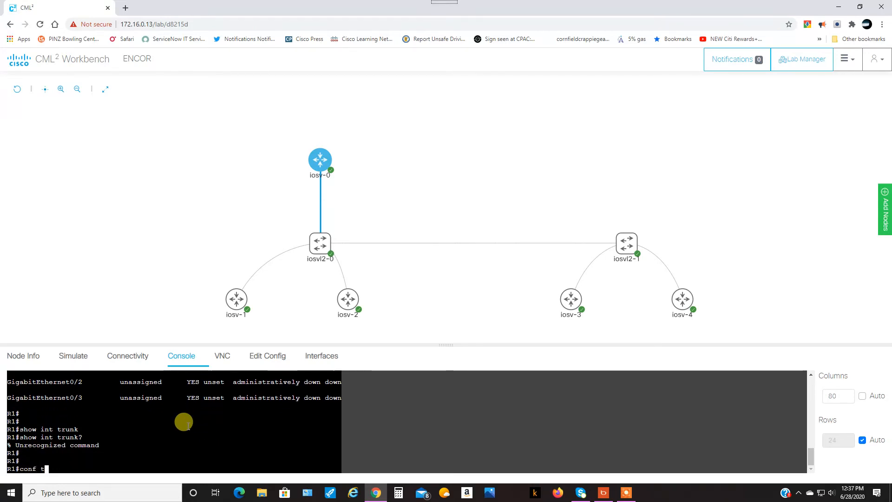
pyautogui.write('int gi 0/0.1')
pyautogui.write('trun')
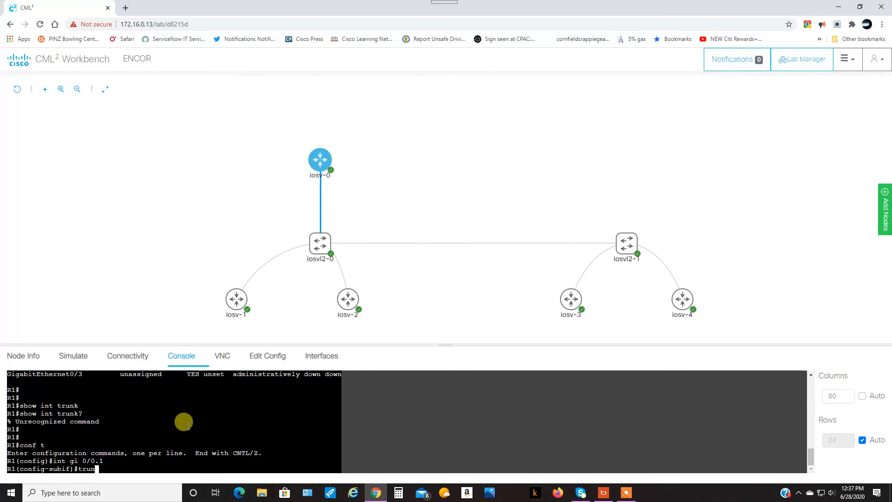
pyautogui.write('encapsulation dot1Q')
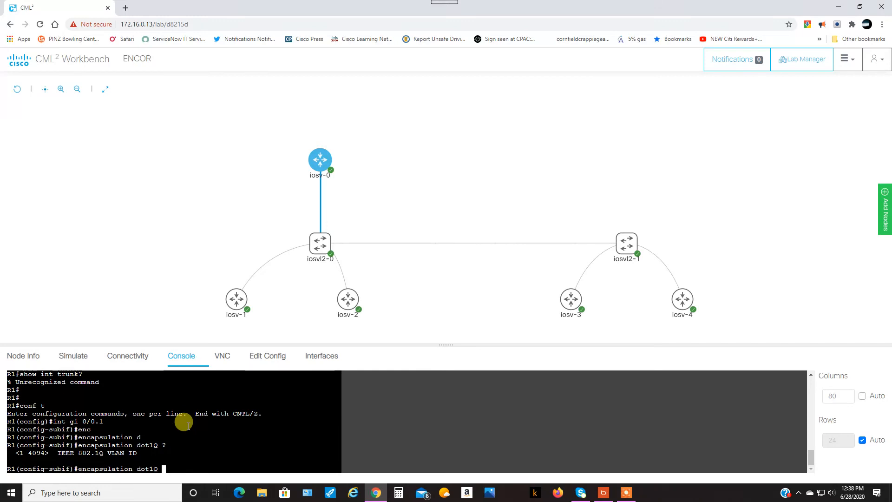
pyautogui.write('1')
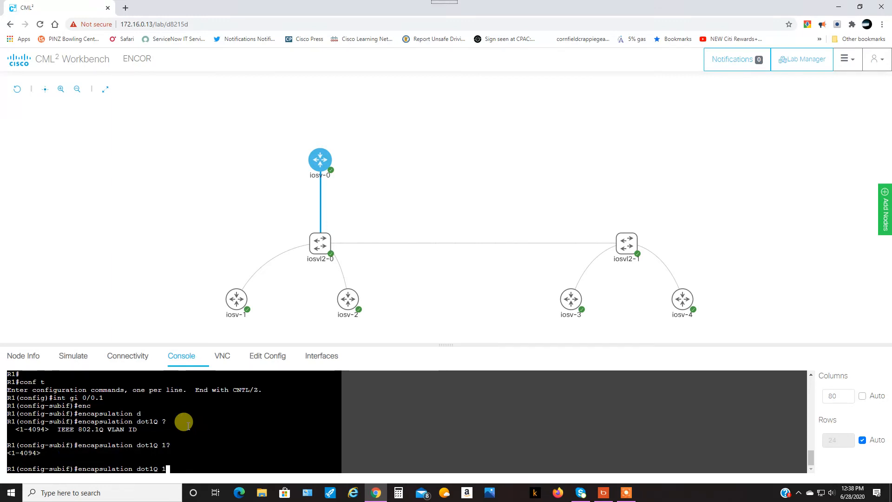
pyautogui.press('Return')
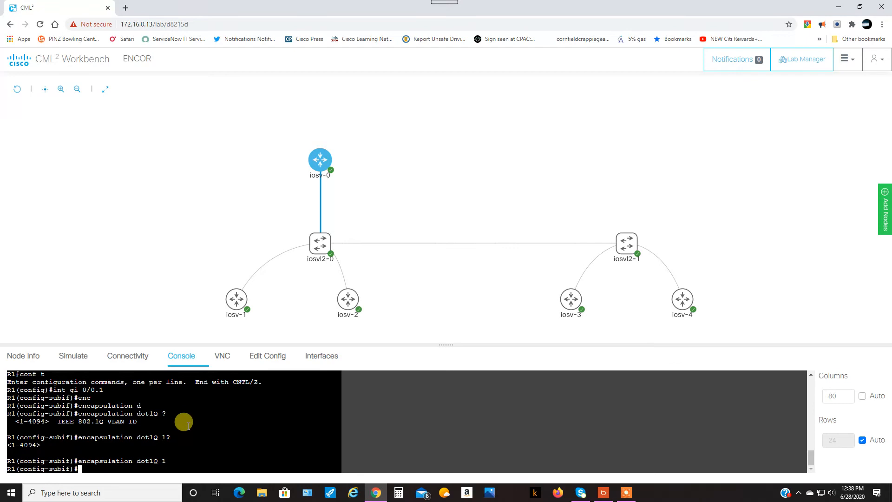
pyautogui.moveTo(301, 271)
pyautogui.write('end')
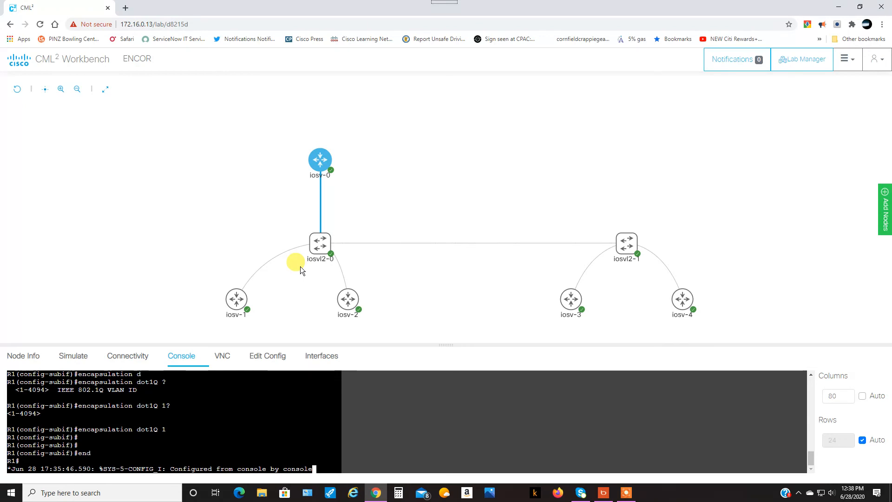
pyautogui.moveTo(174, 414)
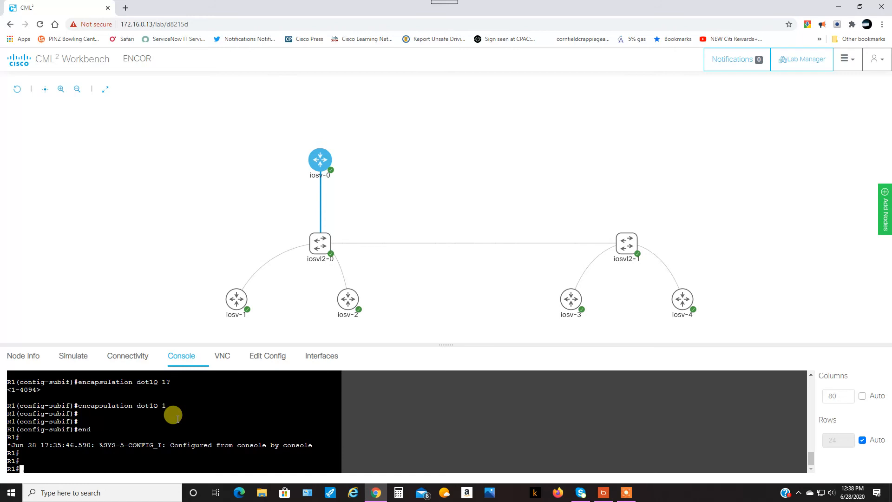
pyautogui.write('ping 10.1.1.3')
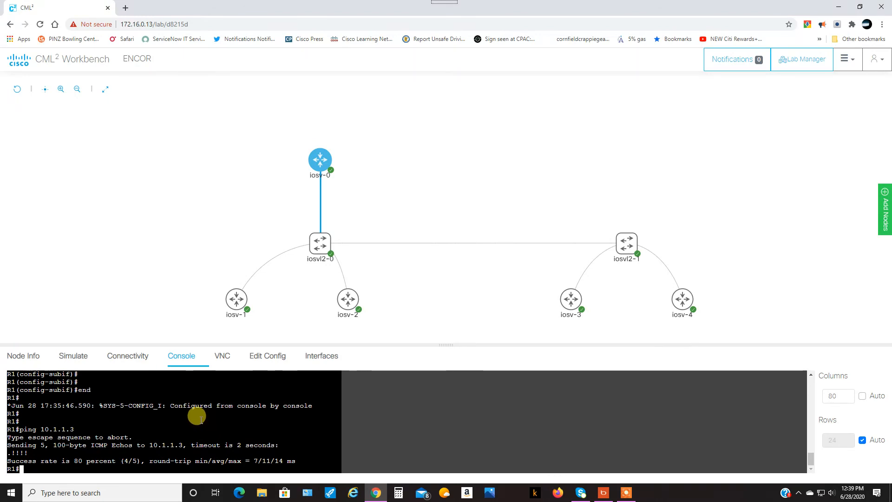
# Step: Ping 10.1.1.3 from R1 (80 percent) and re-enter global configuration with 'conf t'
pyautogui.click(319, 160)
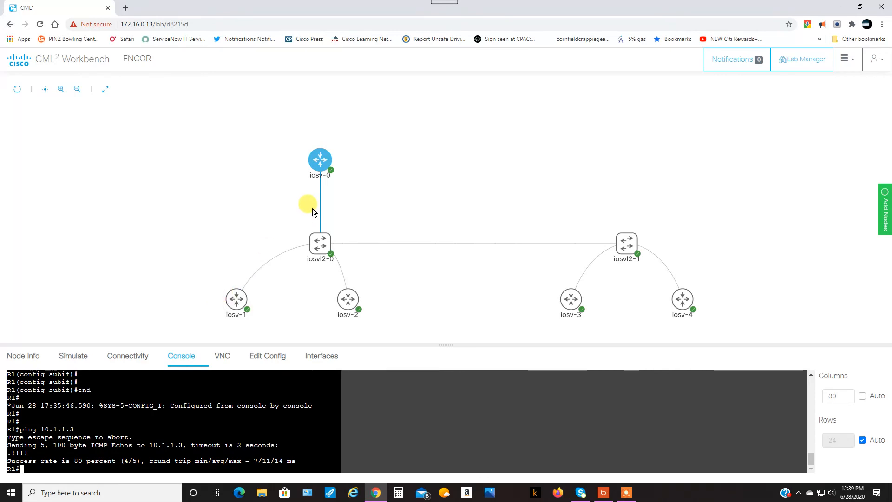
pyautogui.moveTo(199, 417)
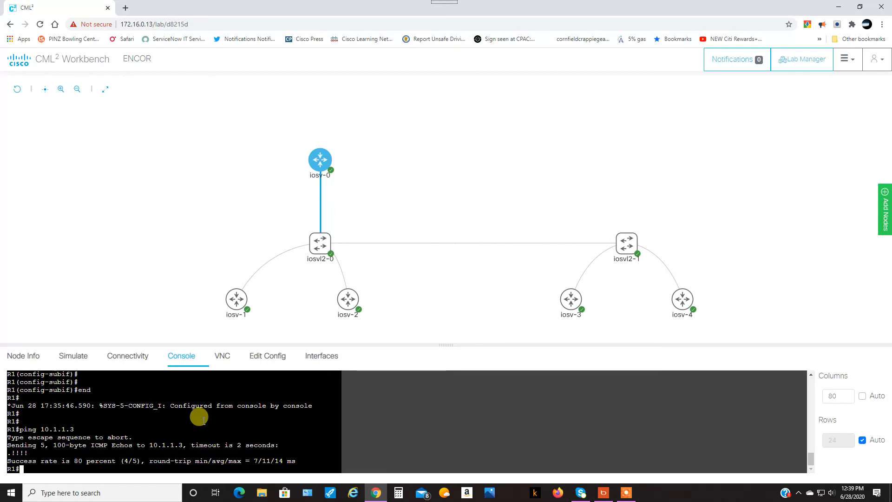
pyautogui.write('conf t')
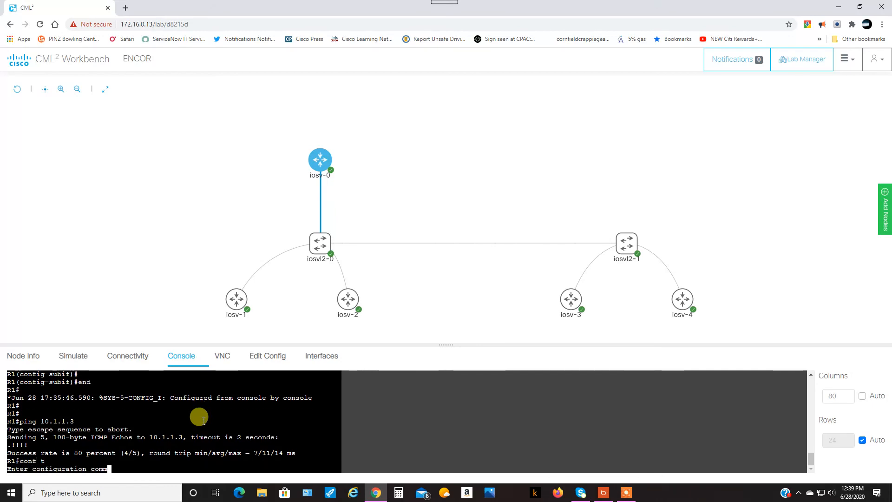
# Step: Configure Gi0/0.20 with dot1Q VLAN 20 and address 10.2.2.1 255.255.255.0, then end configuration
pyautogui.write('int gi 0/')
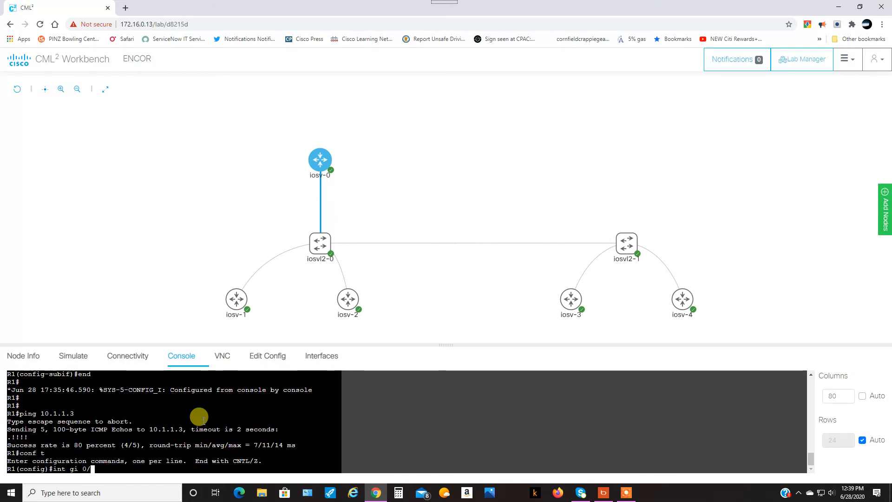
pyautogui.write('0.20')
pyautogui.write('ip address')
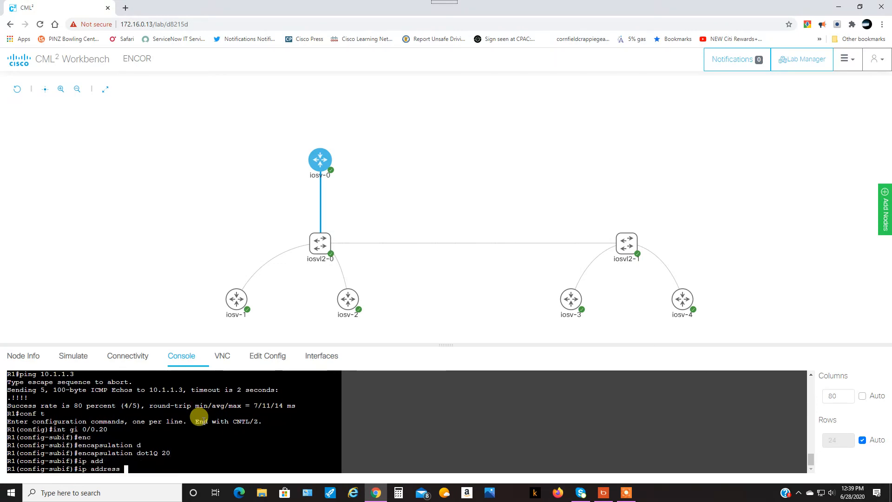
pyautogui.write('10.2.2.')
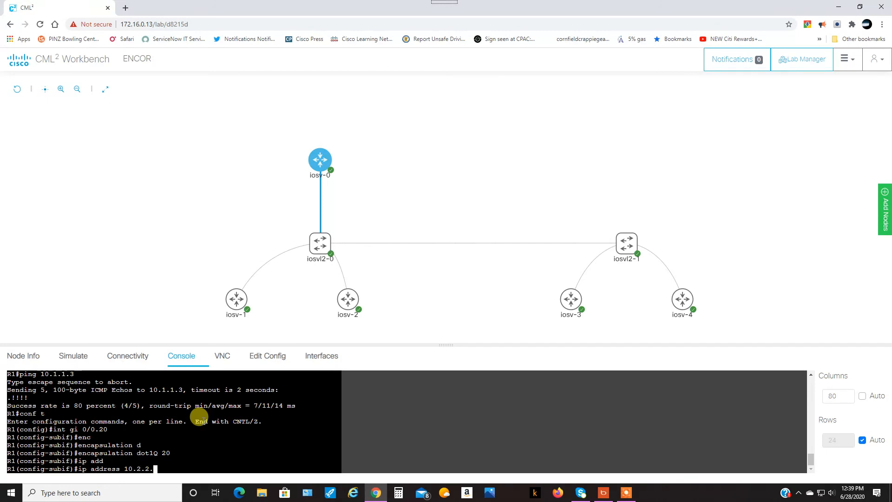
pyautogui.write('1 255.255.255')
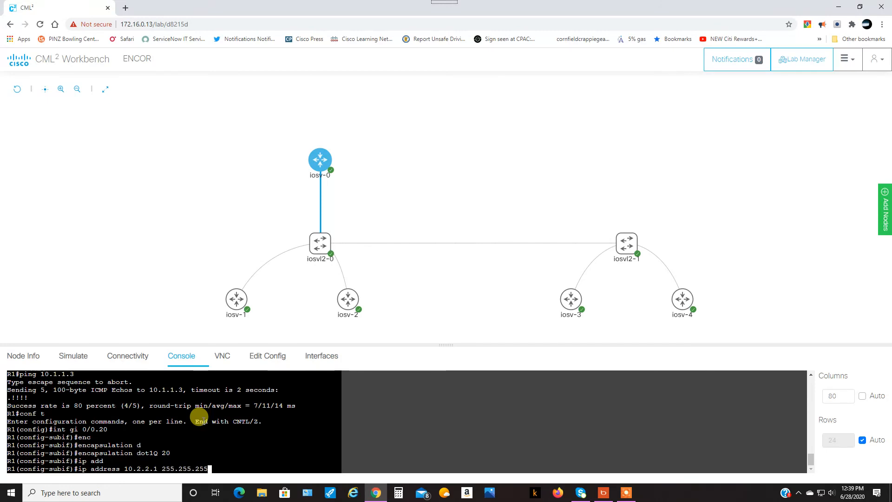
pyautogui.press('Return')
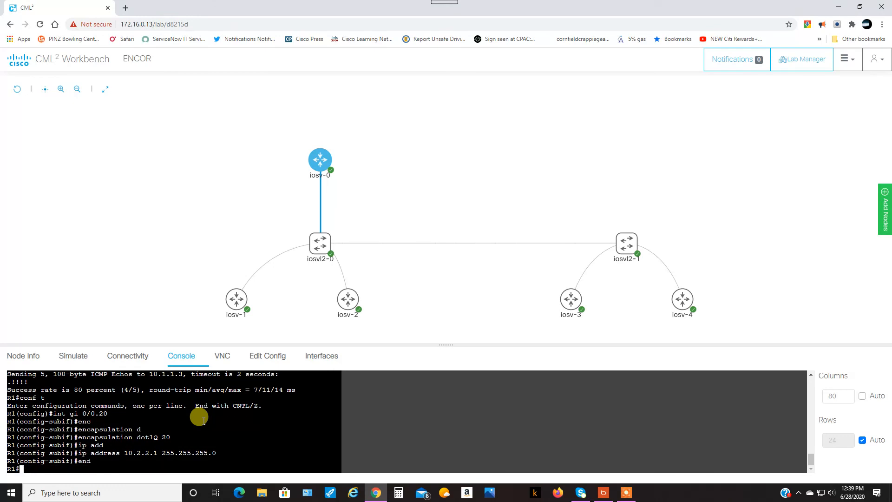
pyautogui.click(346, 300)
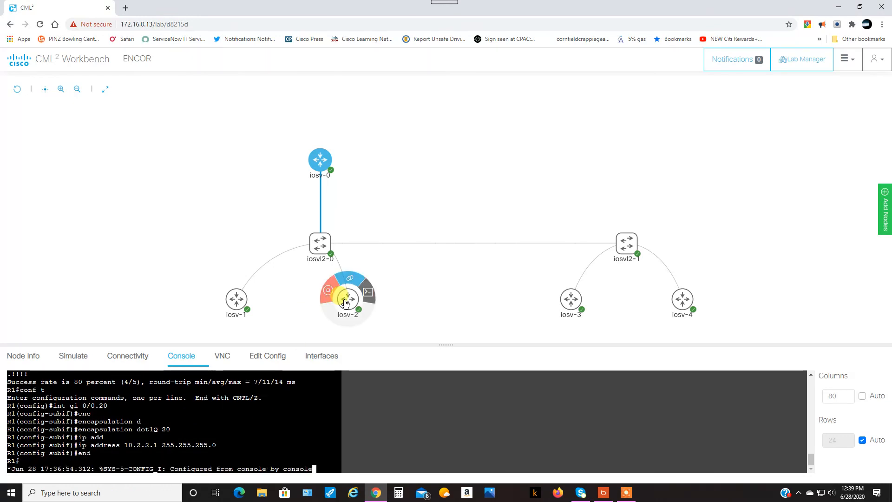
pyautogui.moveTo(349, 300)
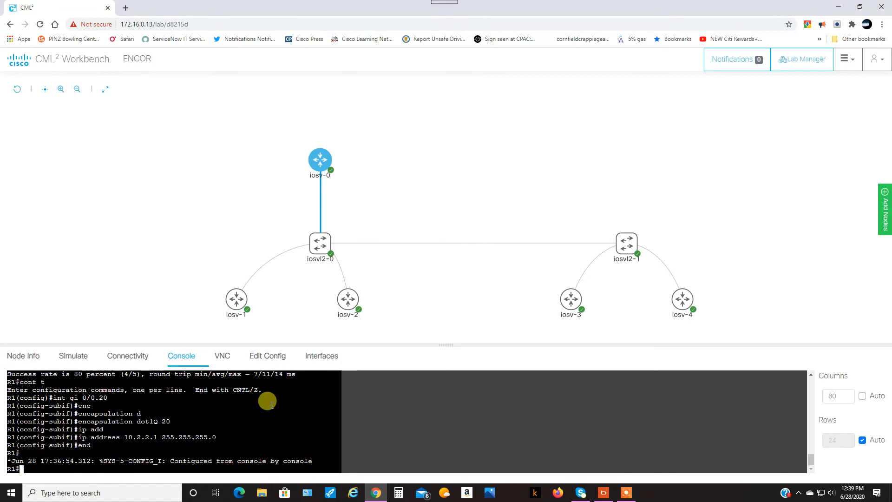
# Step: Ping the VLAN 20 hosts 10.2.2.3 and 10.2.2.4 from R1, reaching 80 then 100 percent
pyautogui.write('ping 10.2')
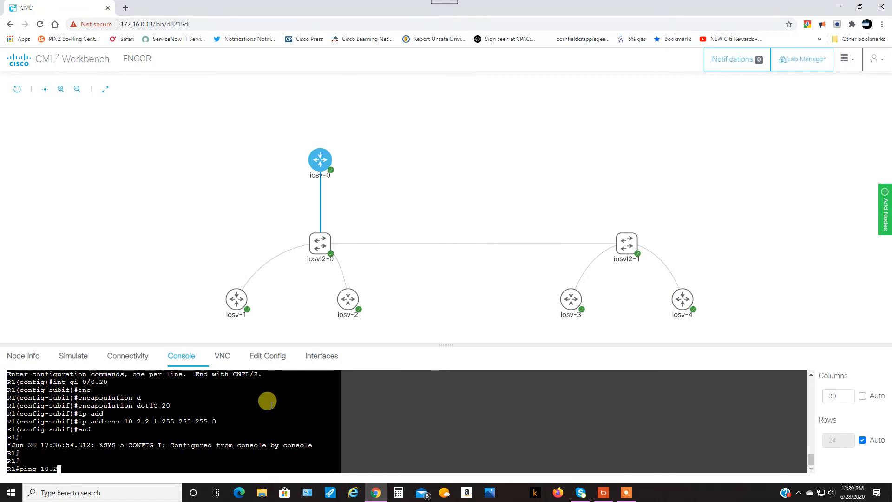
pyautogui.write('2.')
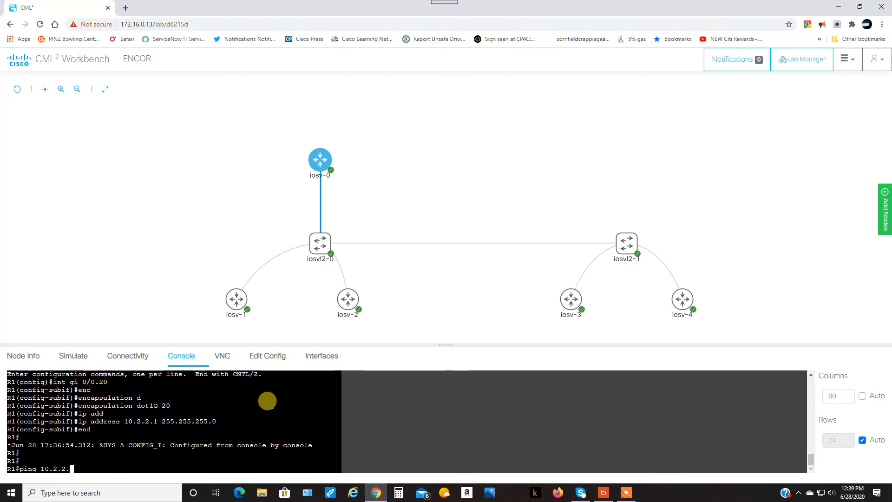
pyautogui.press('Return')
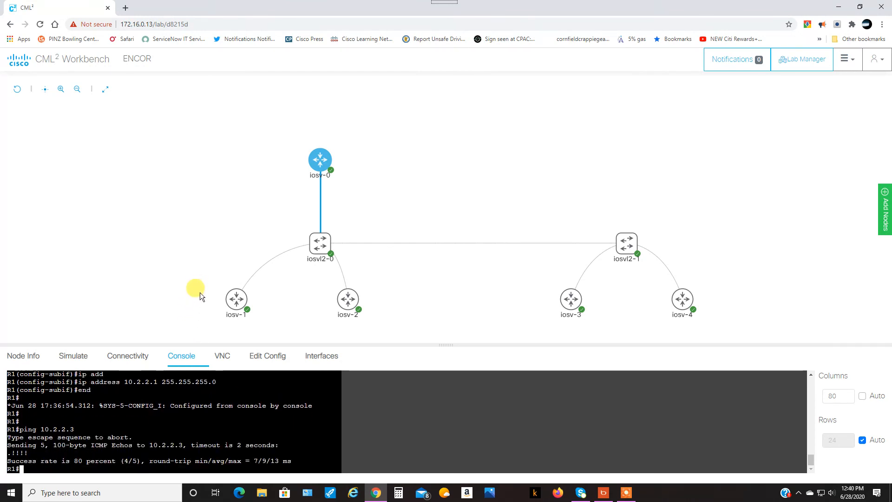
pyautogui.write('ping 10.2.2.3')
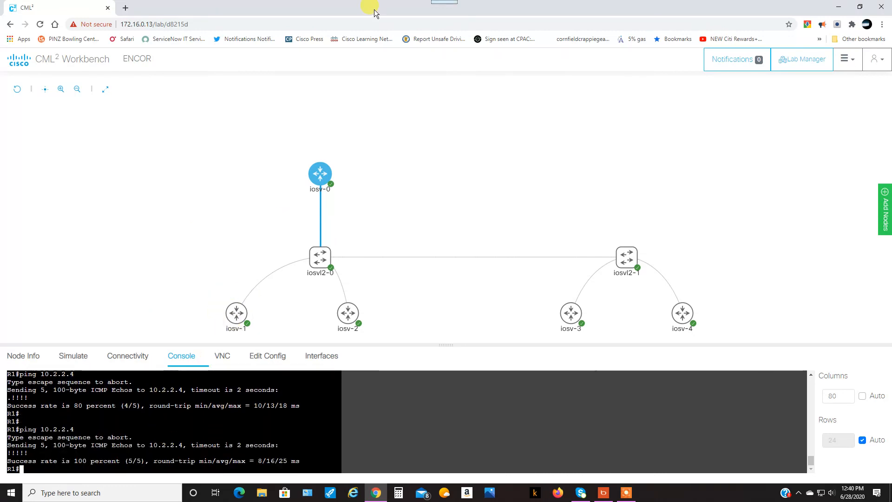
pyautogui.moveTo(158, 412)
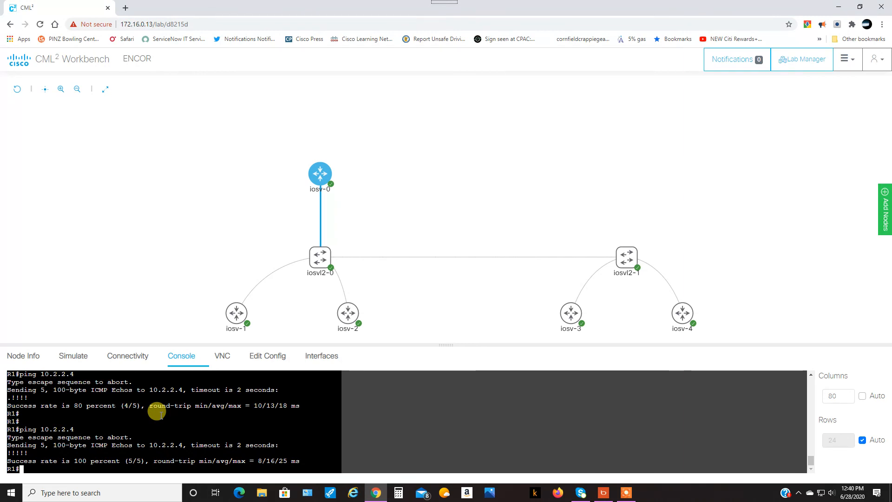
pyautogui.click(319, 173)
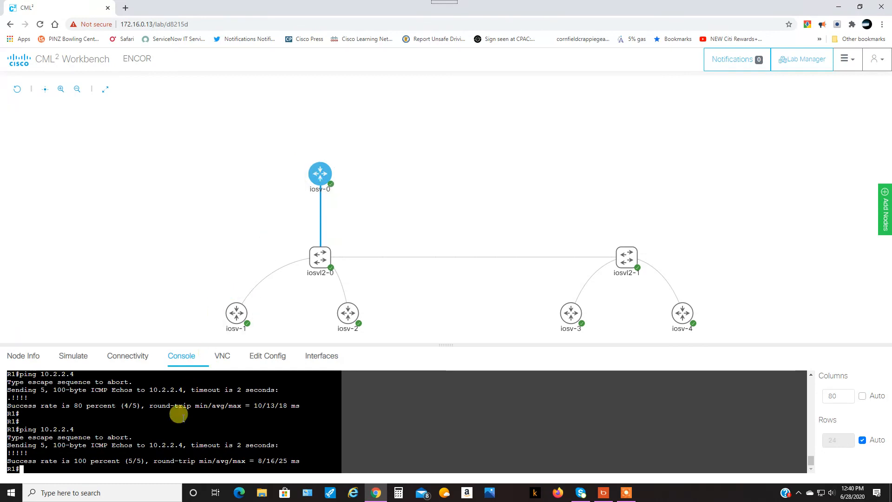
pyautogui.moveTo(122, 438)
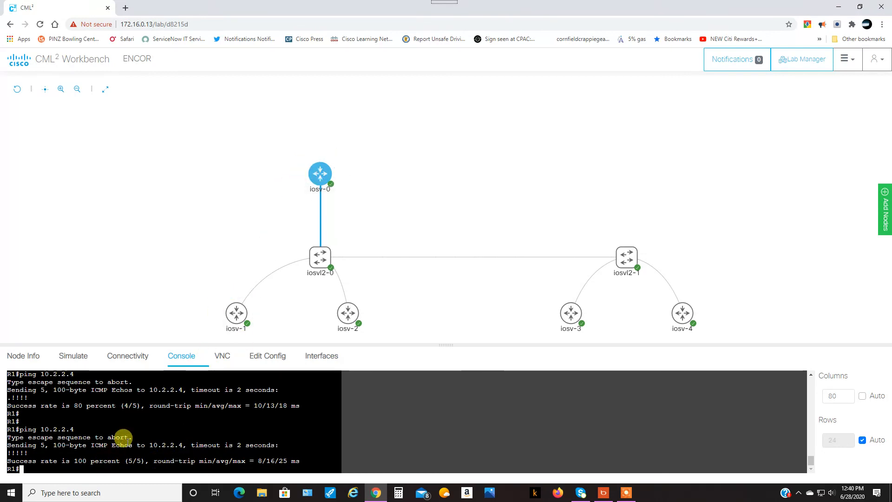
# Step: Run 'show ip int bri' to list Gi0/0.10 at 10.1.1.1 and Gi0/0.20 at 10.2.2.1, both up
pyautogui.write('show')
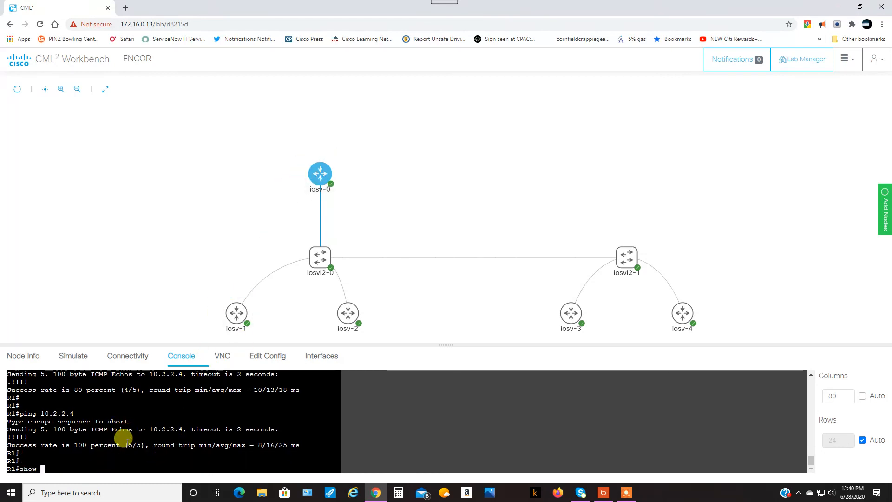
pyautogui.write('ip int bri')
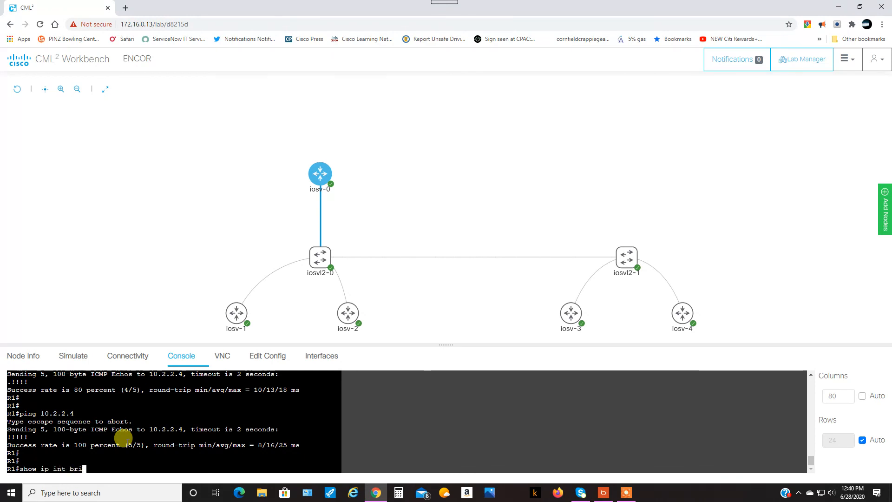
pyautogui.press('Return')
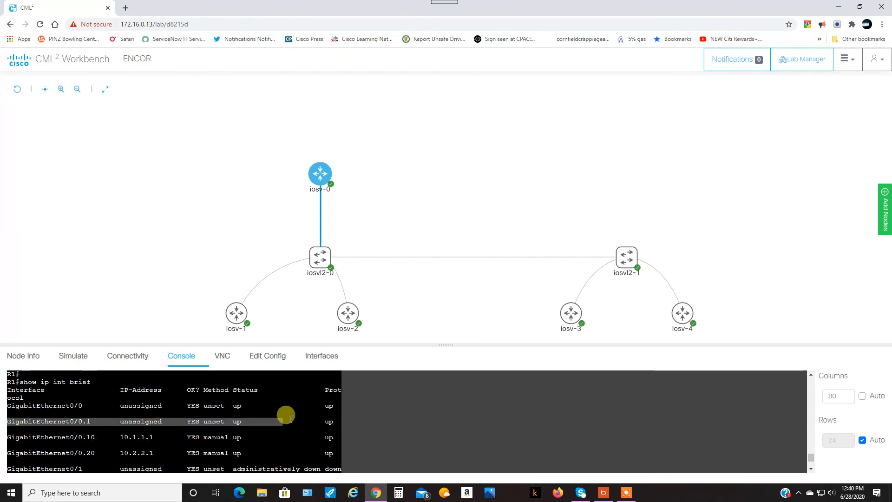
pyautogui.moveTo(332, 417)
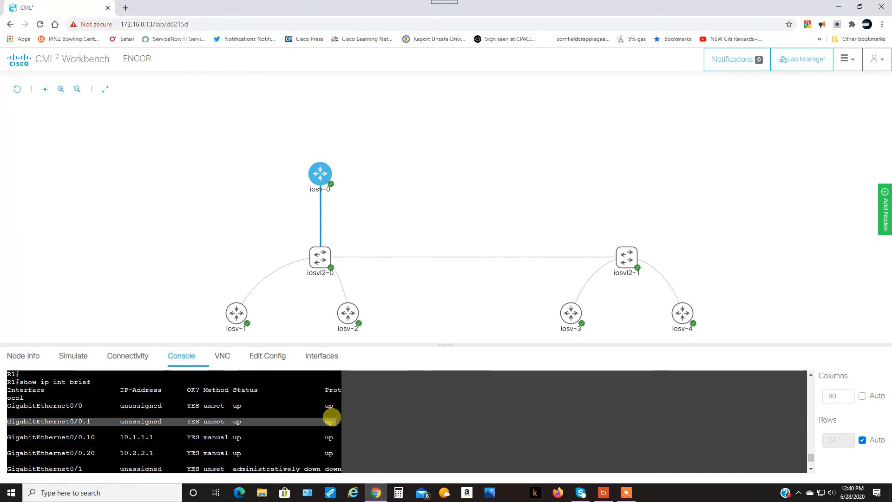